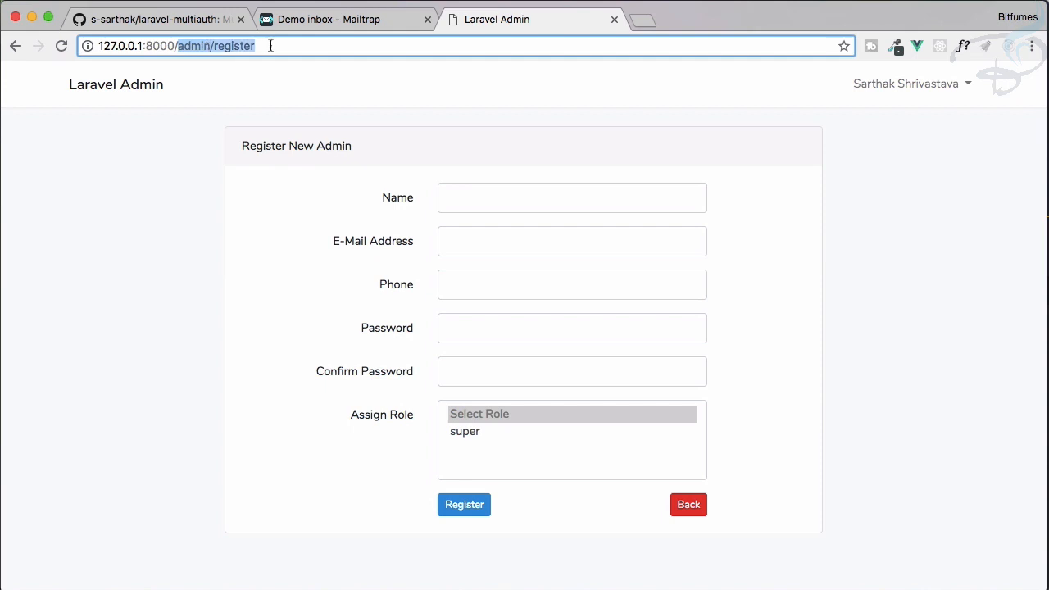
# - Type 'mast' over 'admin' in the register page address
pyautogui.write('mast')
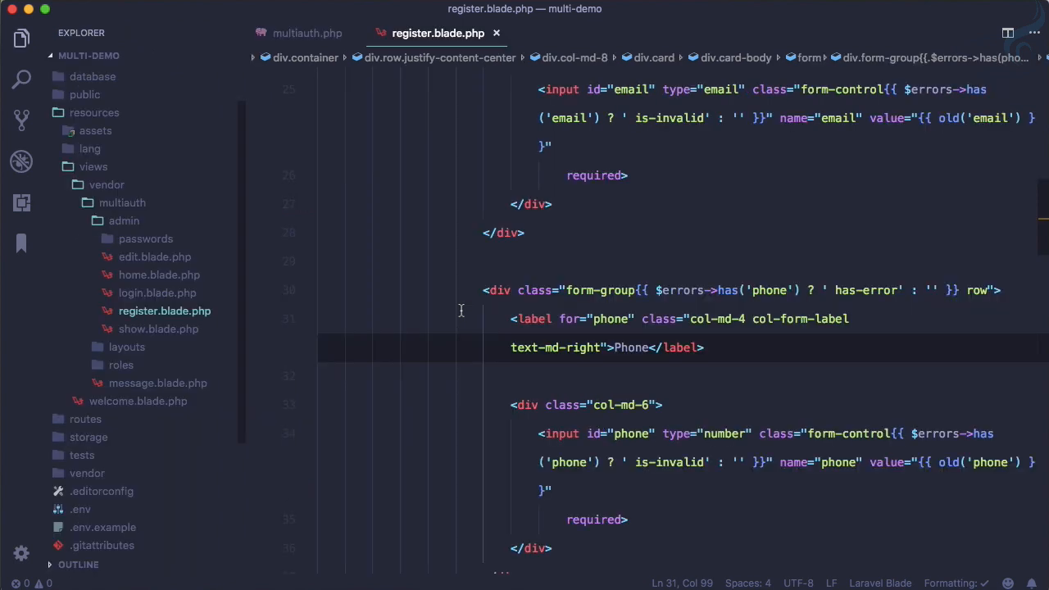
pyautogui.moveTo(90, 131)
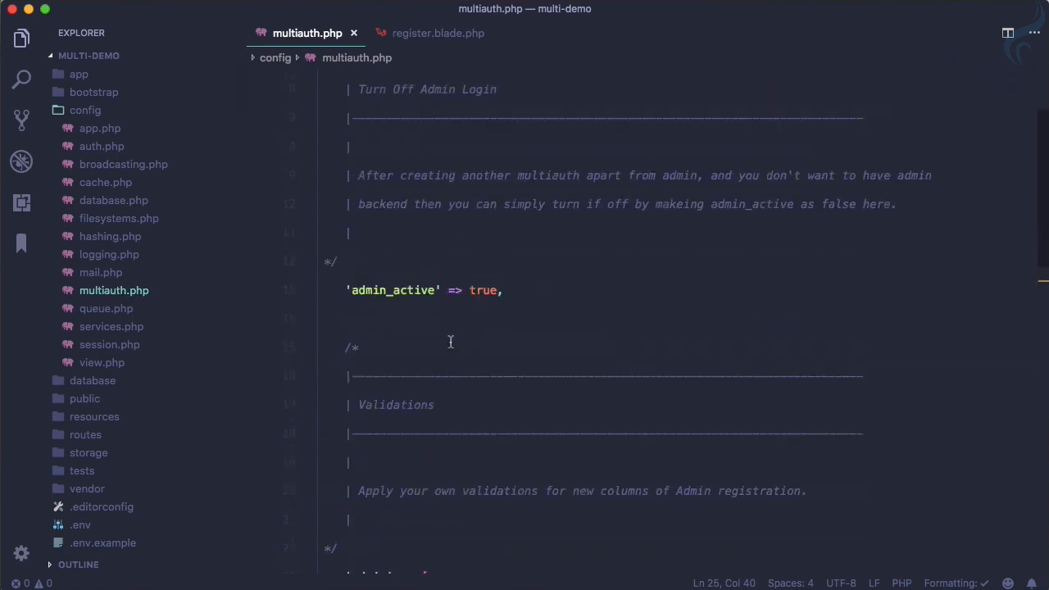
# - Scroll to the bottom of multiauth.php and change the prefix to 'master'
pyautogui.scroll(-3)
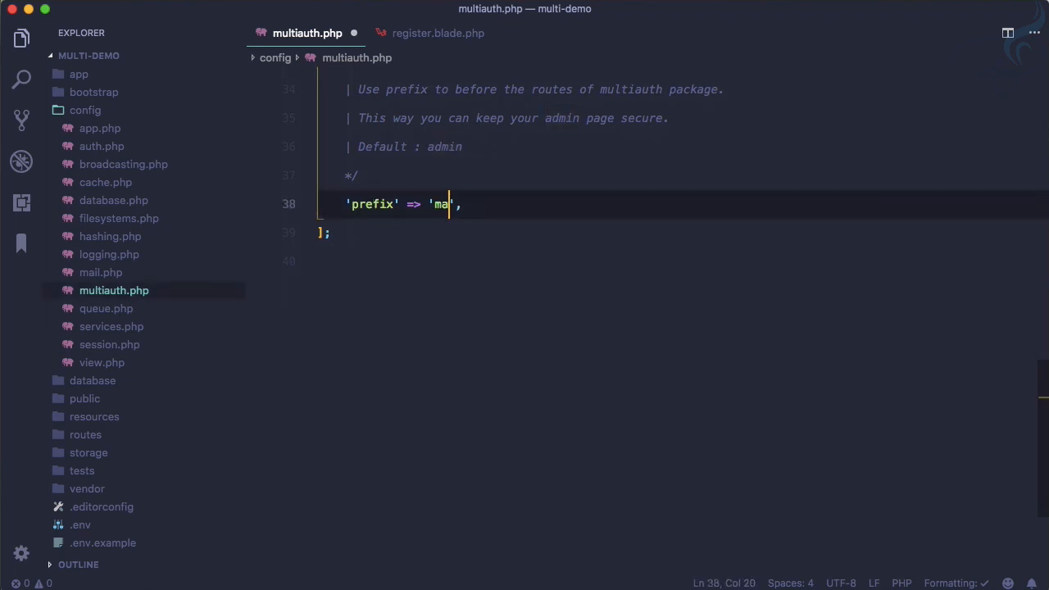
pyautogui.write('ster/home')
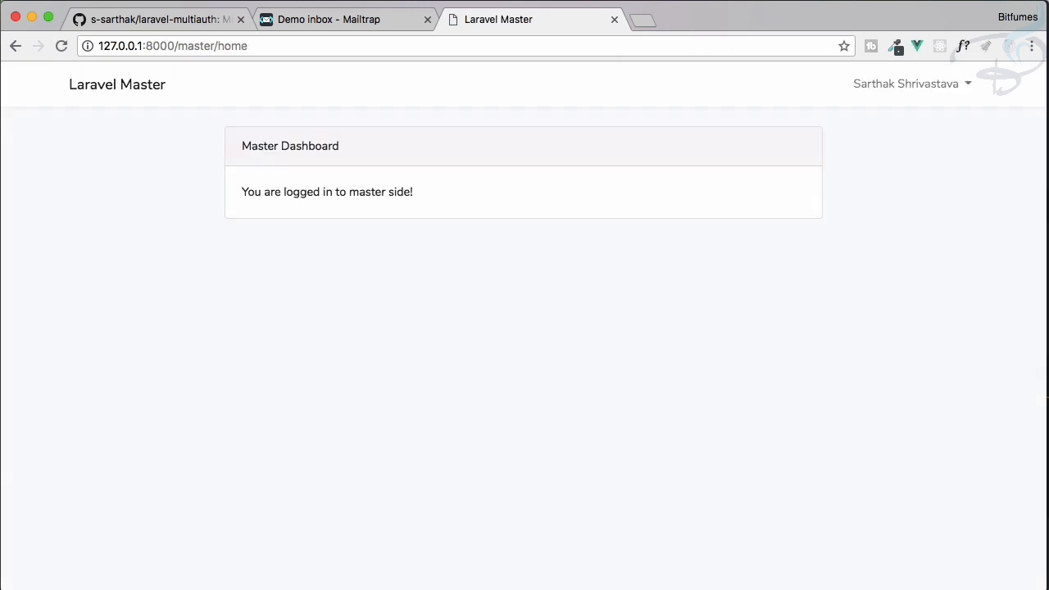
pyautogui.moveTo(810, 69)
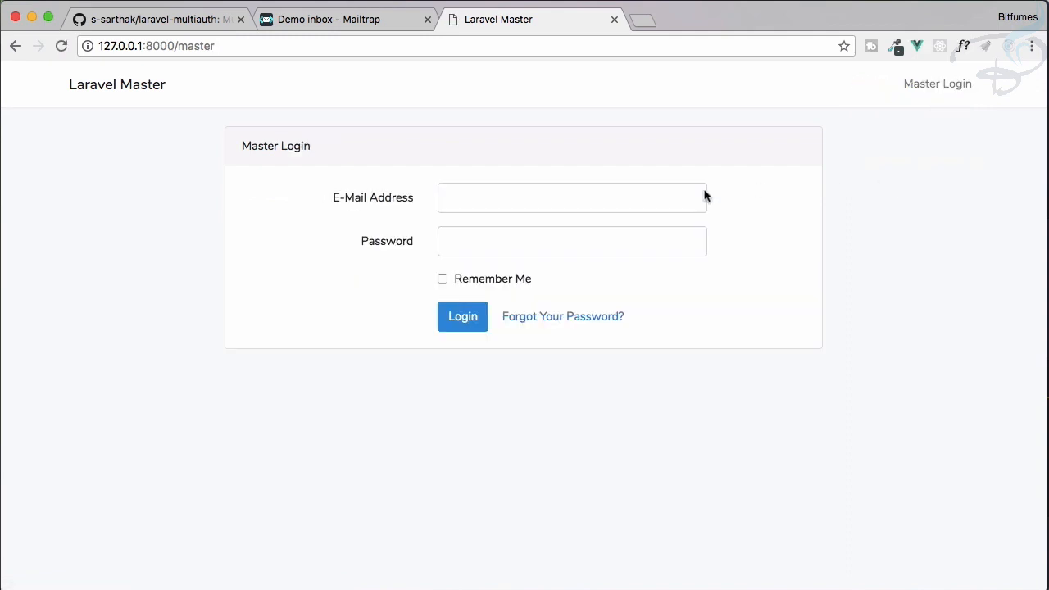
pyautogui.moveTo(422, 155)
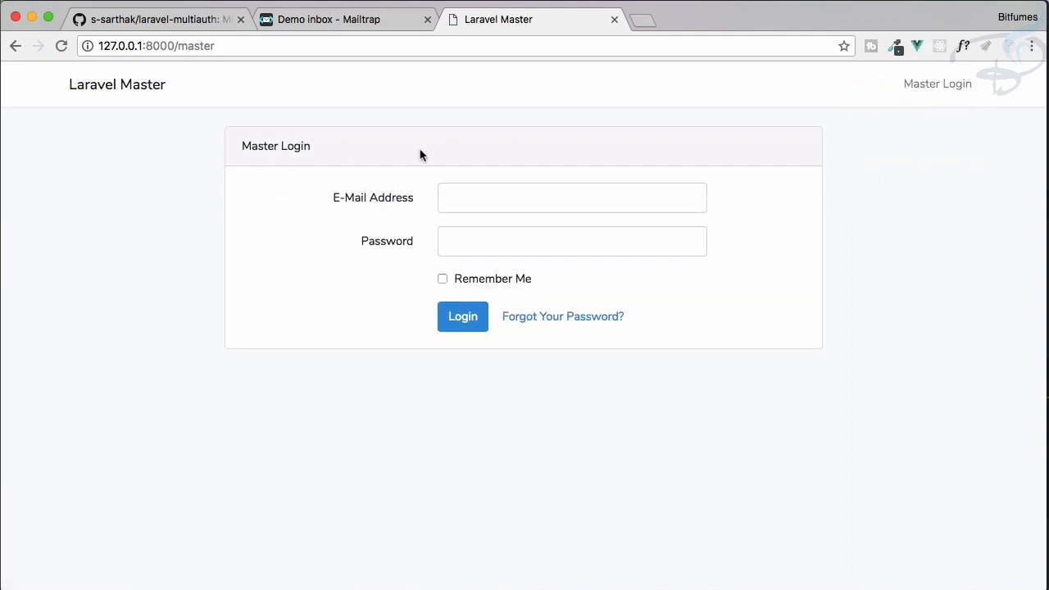
# - Type 'super' into the Master Login E-Mail Address field
pyautogui.click(571, 196)
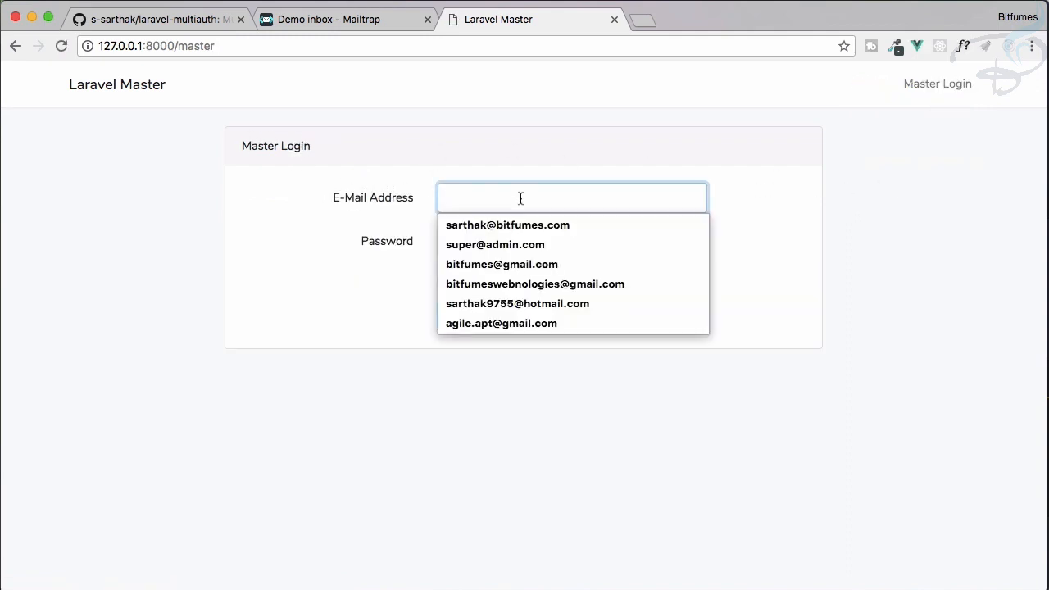
pyautogui.write('super')
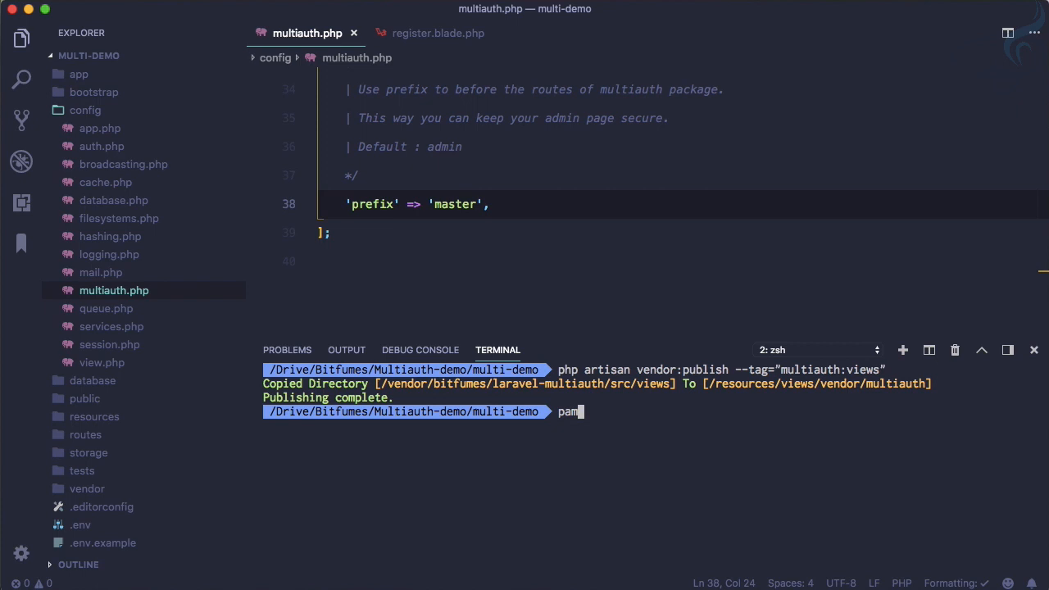
# - Run migrate:fresh, publish multiauth views, seed role=super, then select the seeded email
pyautogui.press('Backspace')
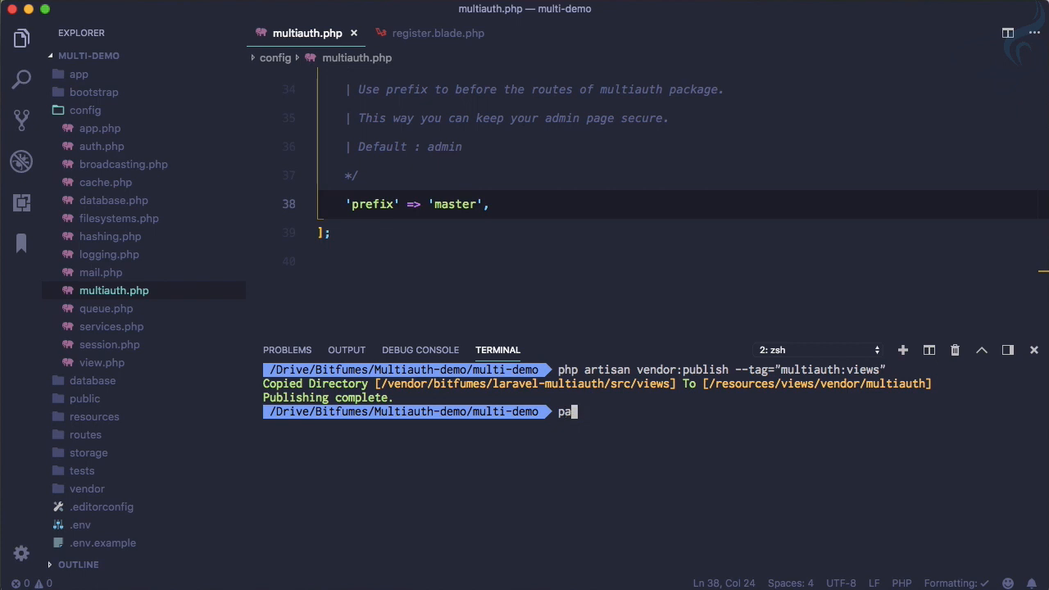
pyautogui.write('migrate:fresh')
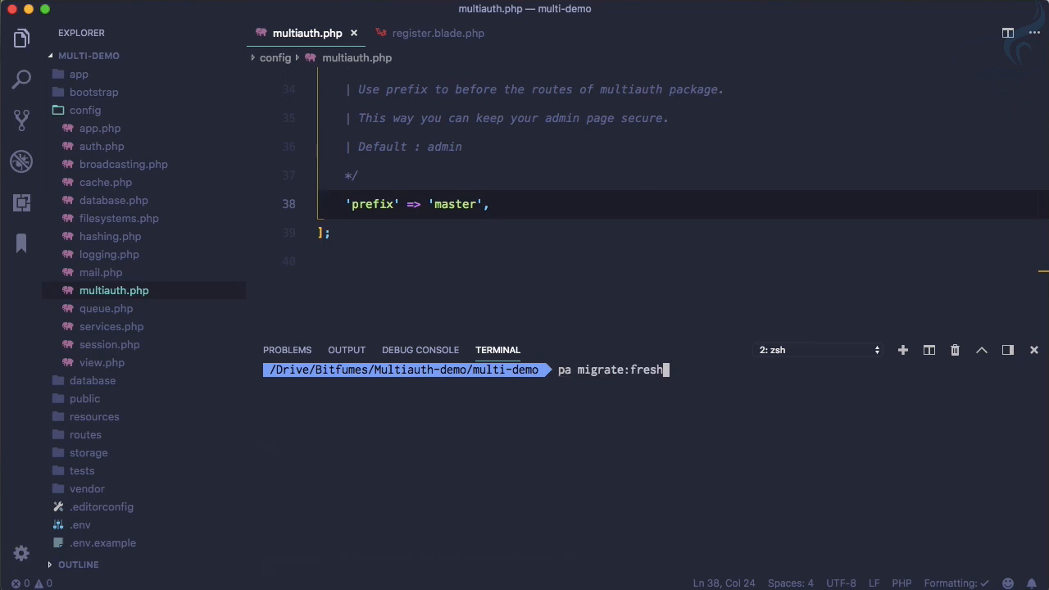
pyautogui.write('php artisan vendor:publish --tag="multiauth:views"')
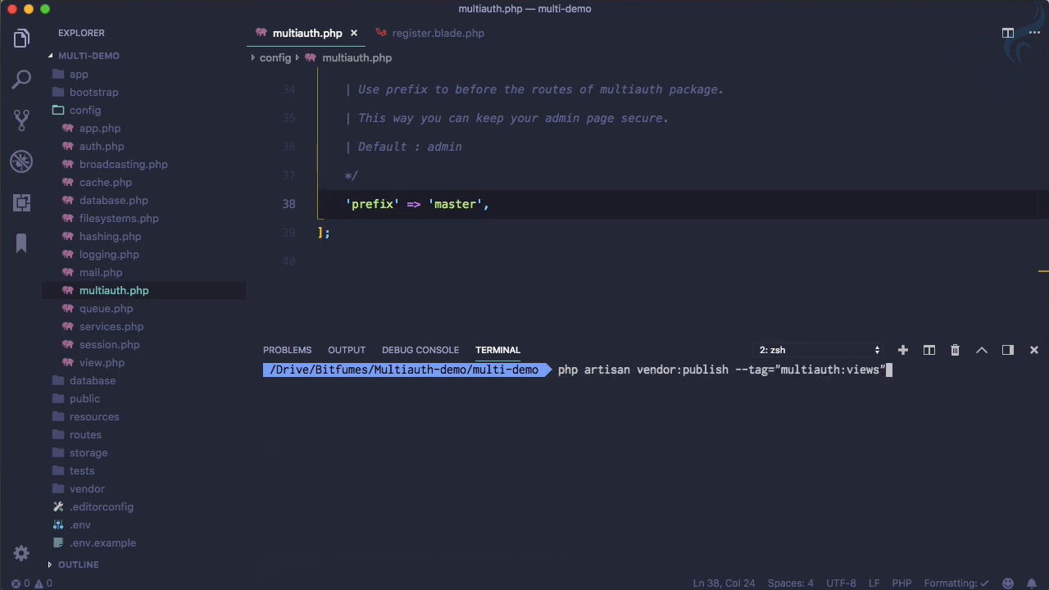
pyautogui.write('php artisan multiauth:seed --role=super')
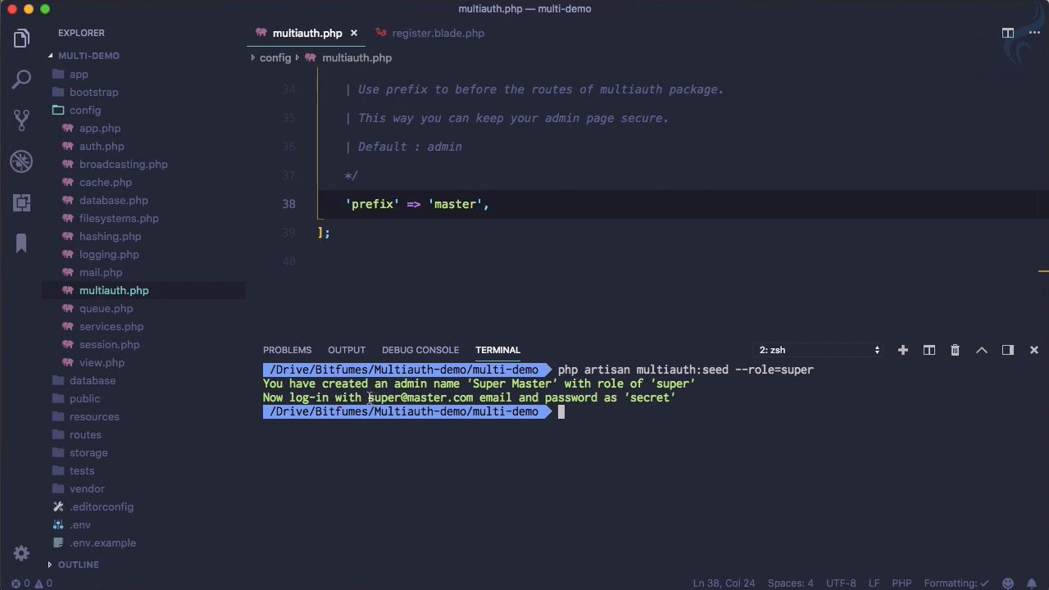
pyautogui.doubleClick(420, 398)
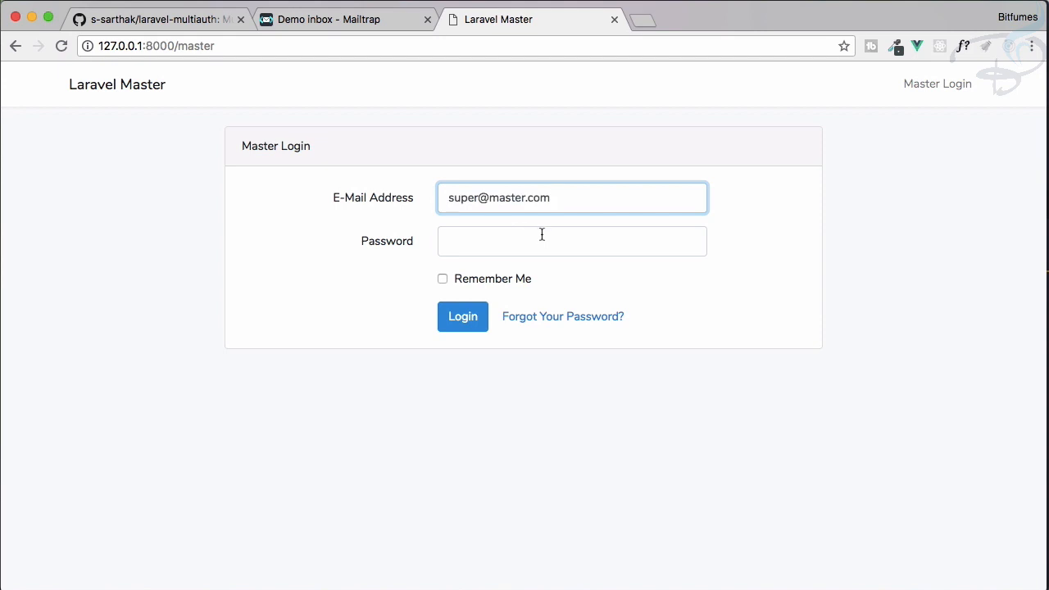
pyautogui.click(571, 241)
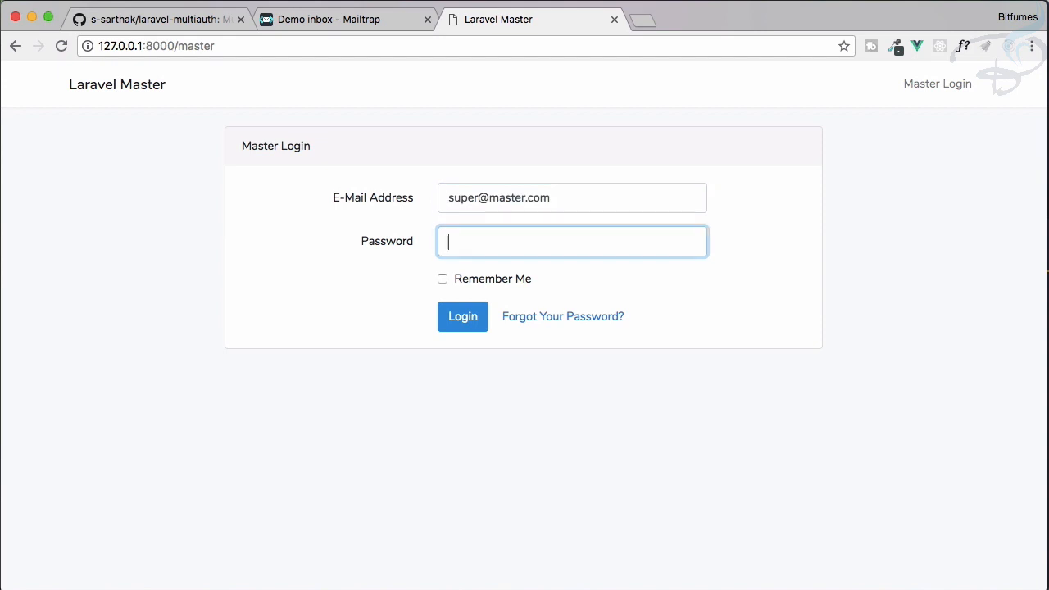
pyautogui.write('password')
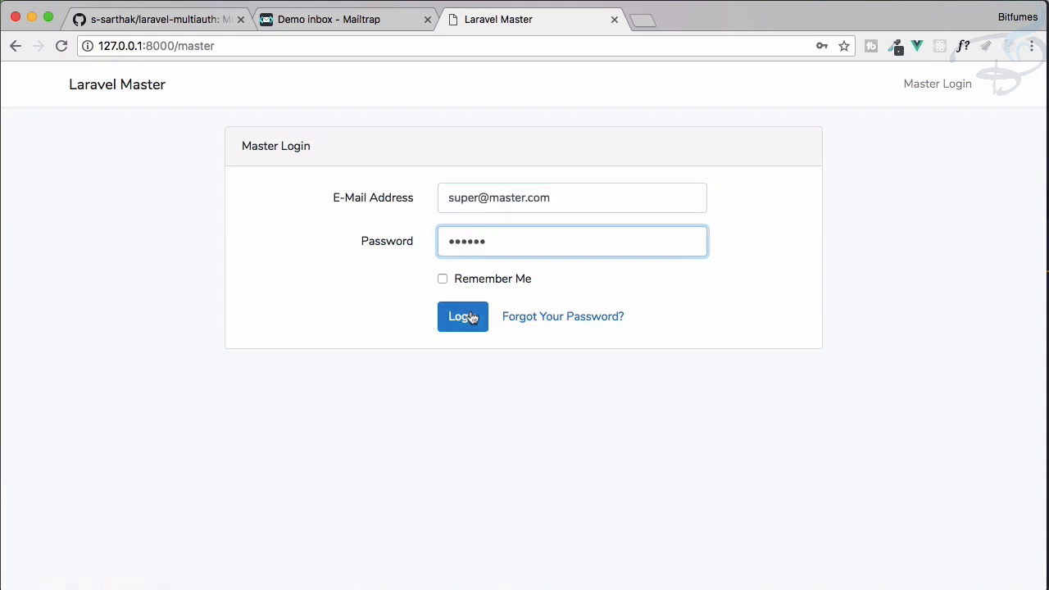
pyautogui.click(462, 317)
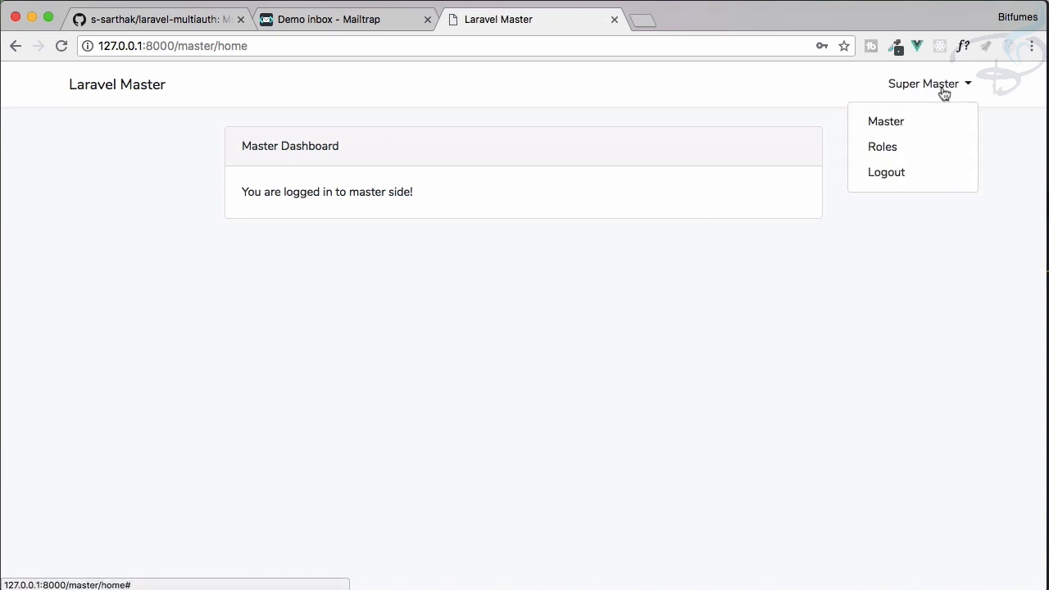
# - Go to the Masters list from the account dropdown and open Register New Master
pyautogui.click(885, 122)
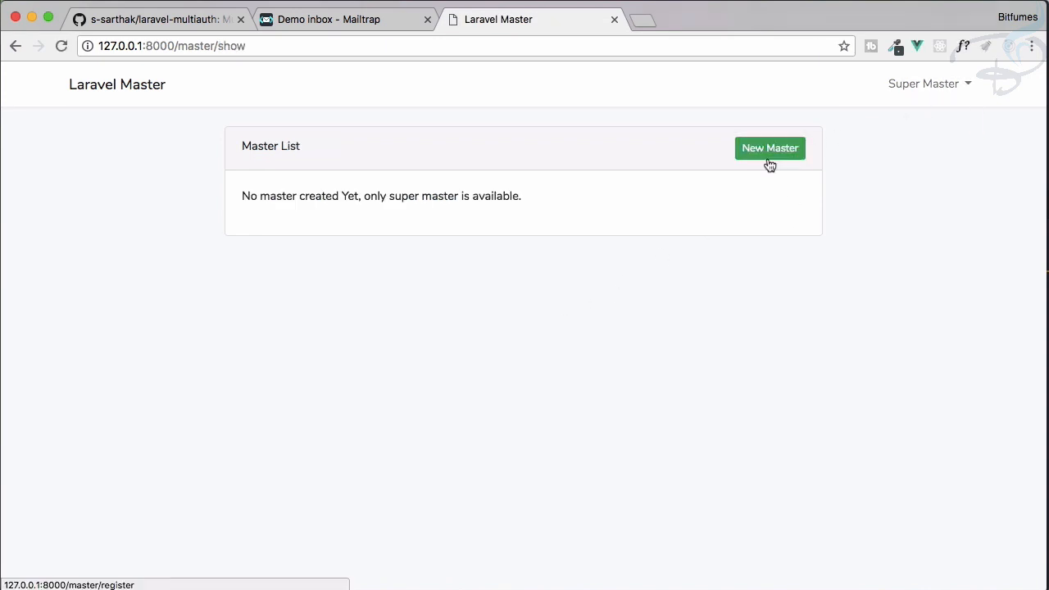
pyautogui.click(768, 147)
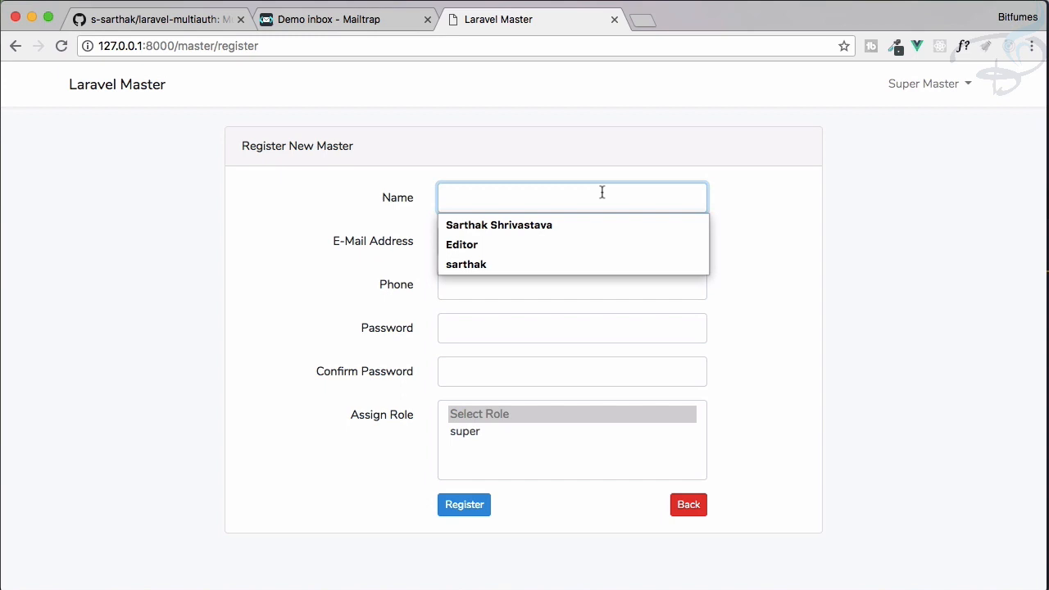
pyautogui.click(498, 225)
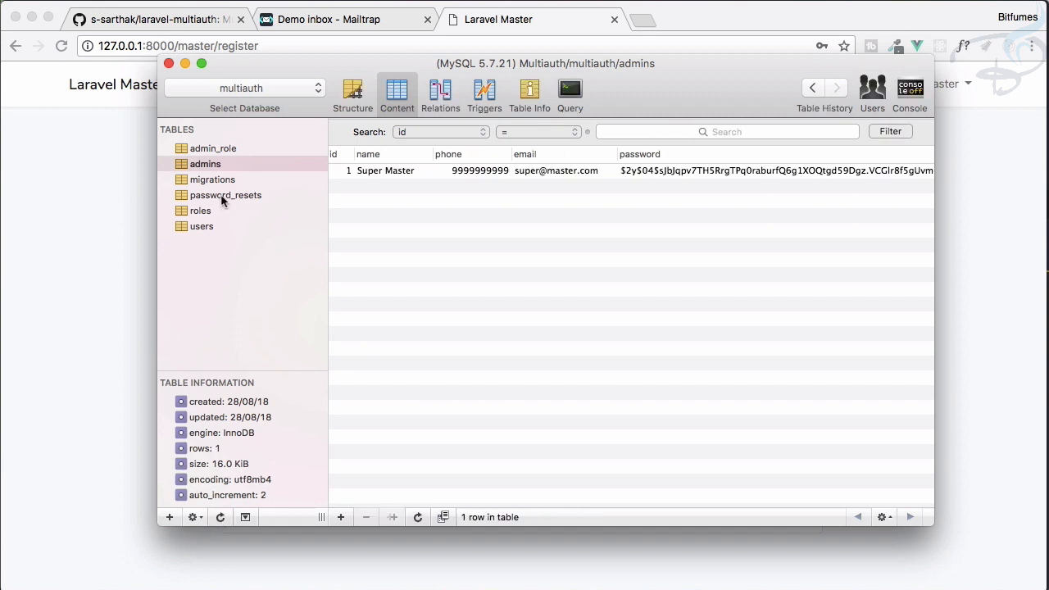
# - Select the admins table in Sequel Pro
pyautogui.click(206, 163)
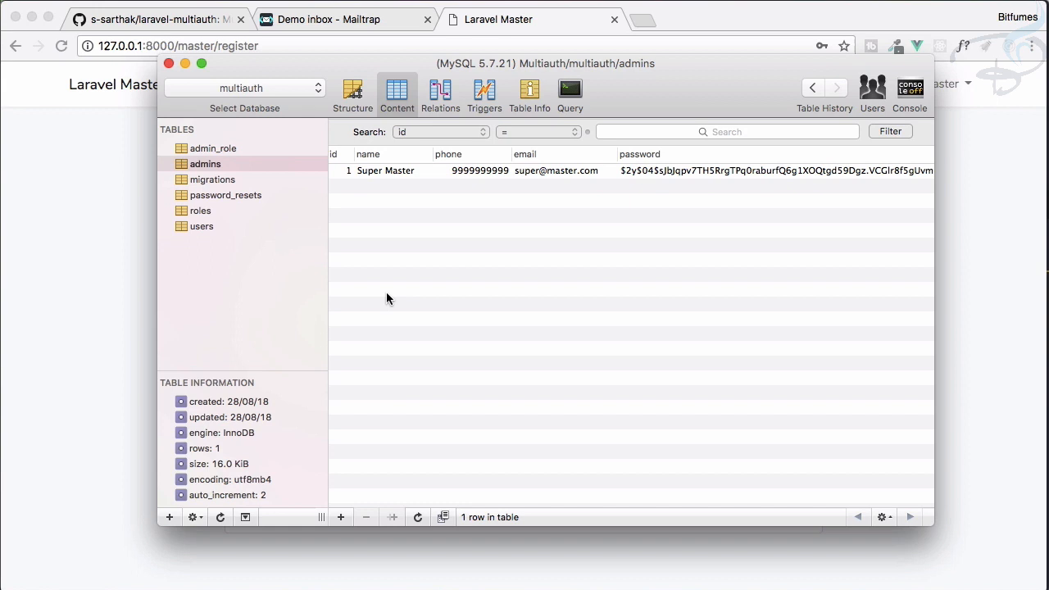
pyautogui.moveTo(384, 297)
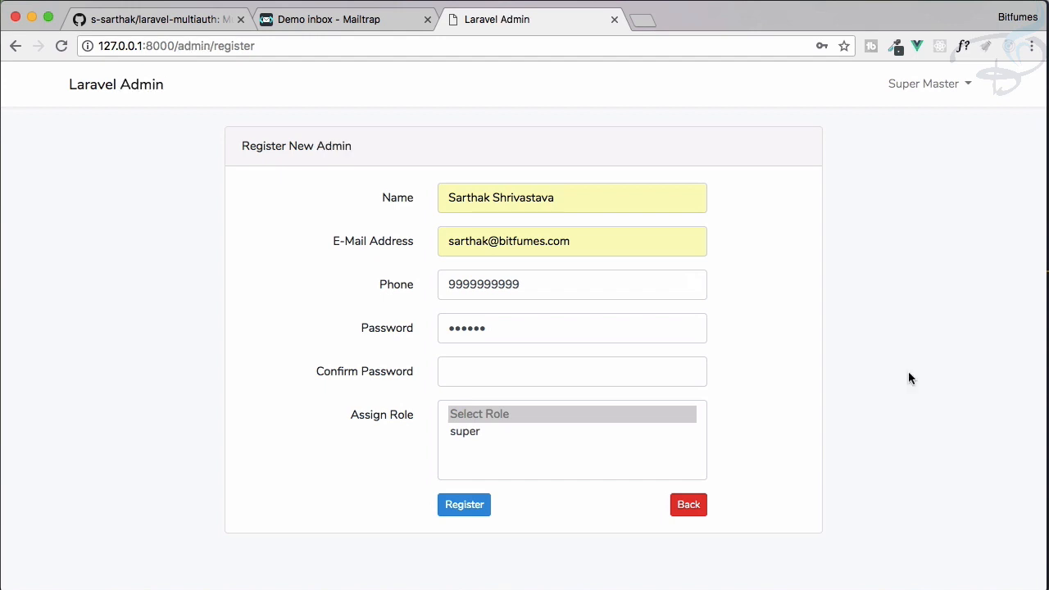
pyautogui.moveTo(944, 269)
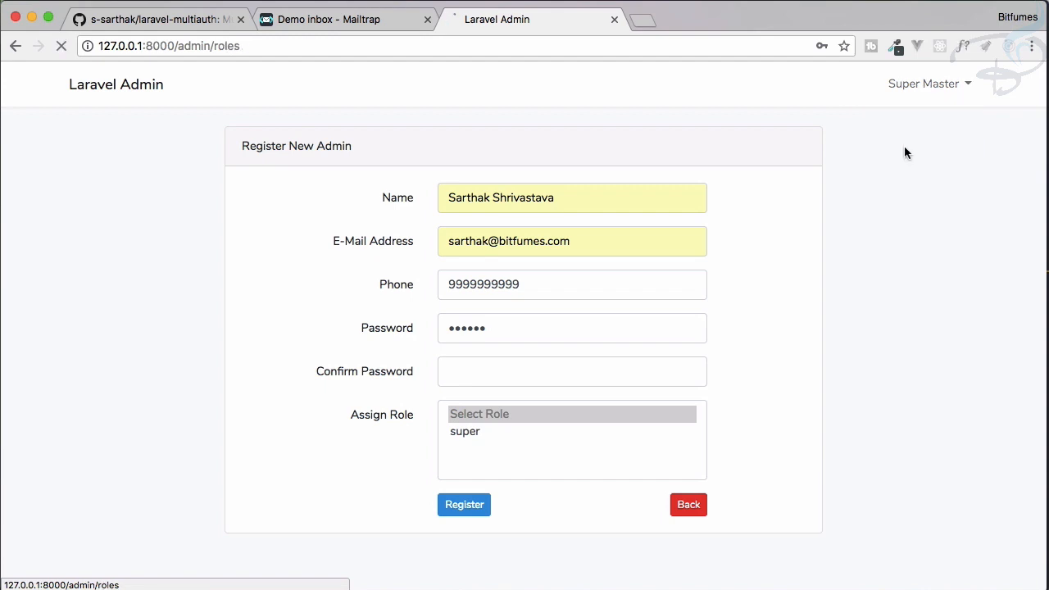
# - View the roles list and New Role form, then switch to the GitHub readme
pyautogui.click(687, 504)
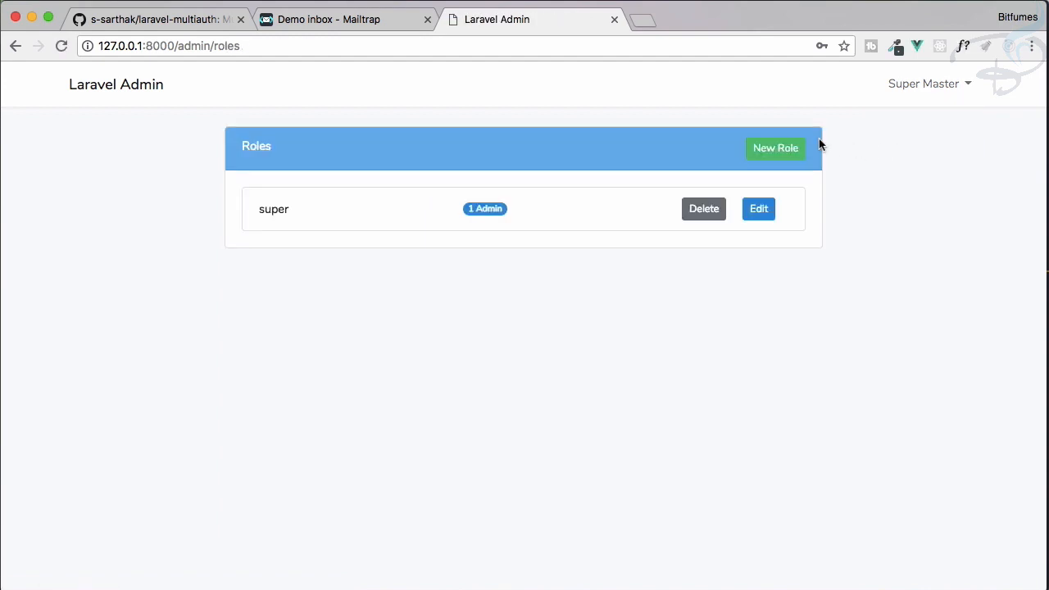
pyautogui.click(774, 149)
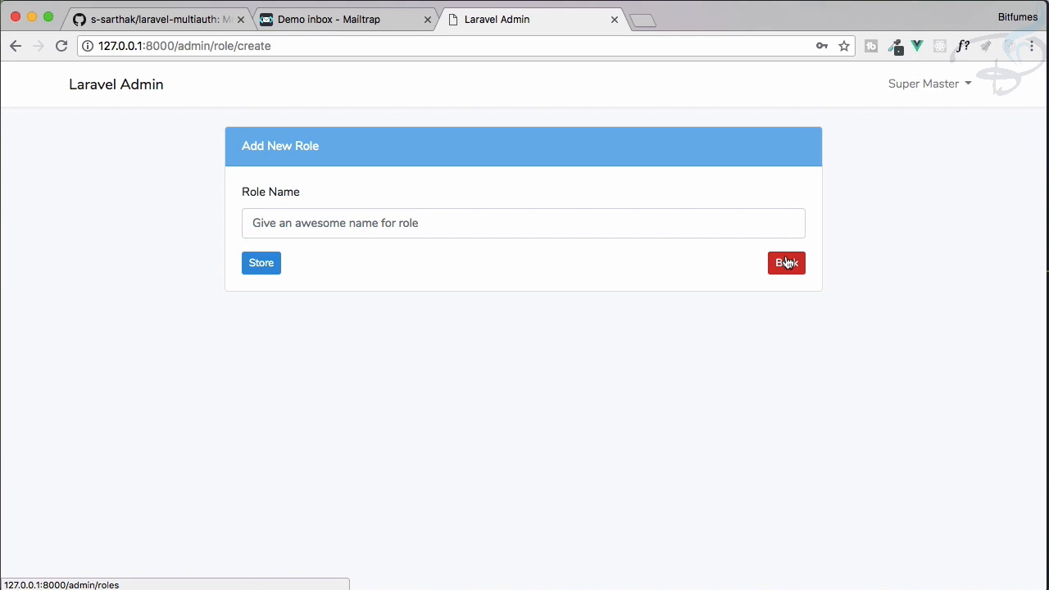
pyautogui.click(785, 263)
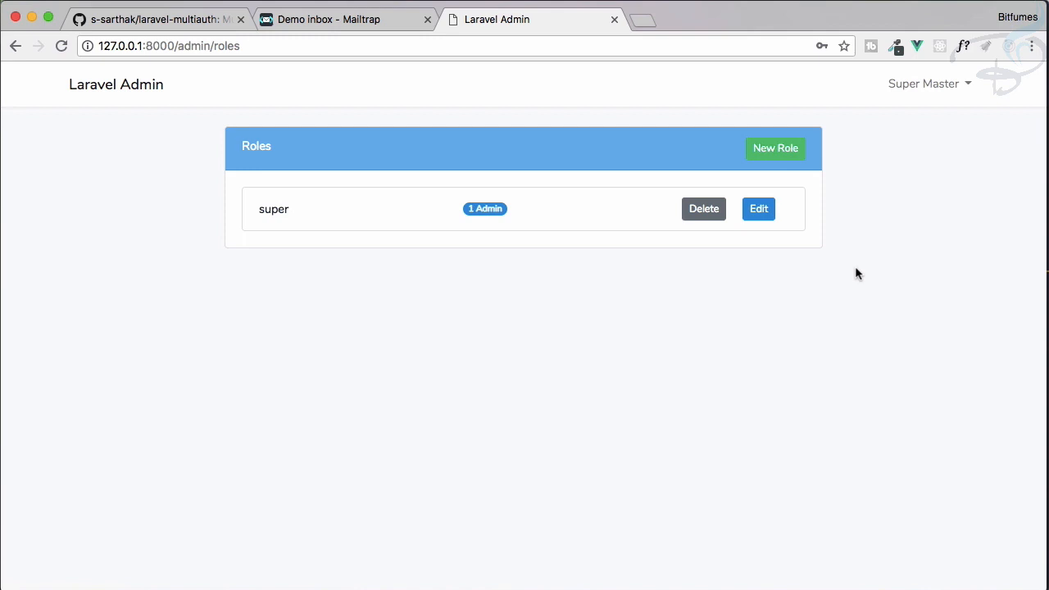
pyautogui.click(156, 18)
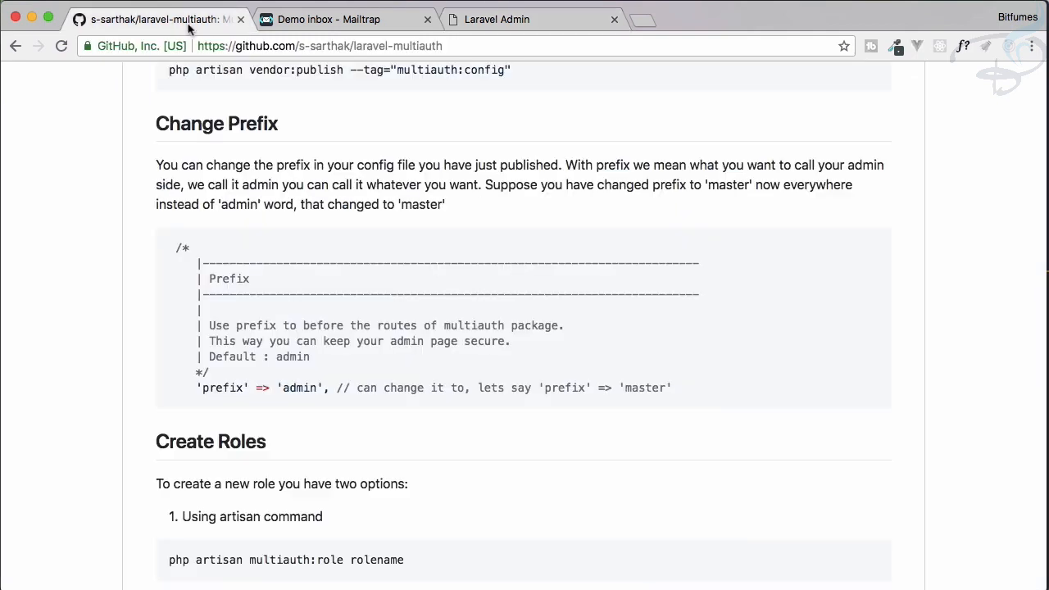
pyautogui.scroll(-3)
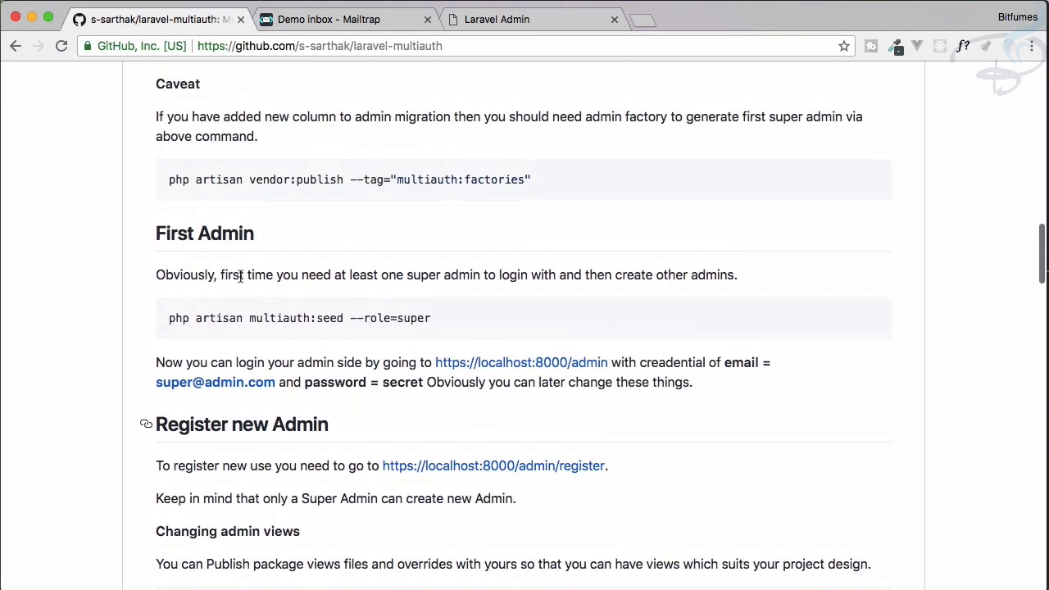
pyautogui.scroll(-3)
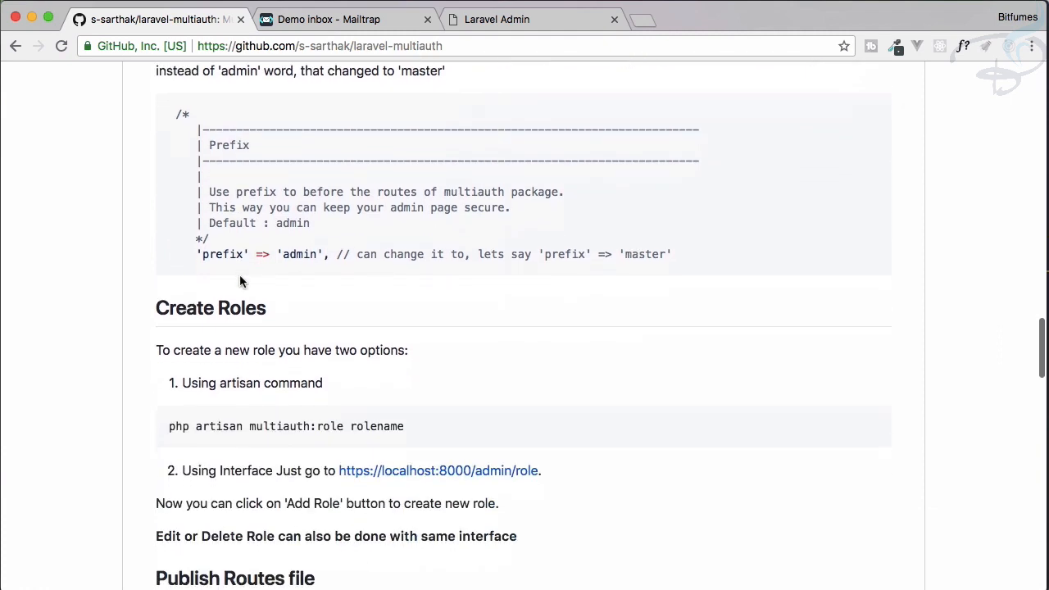
pyautogui.scroll(-3)
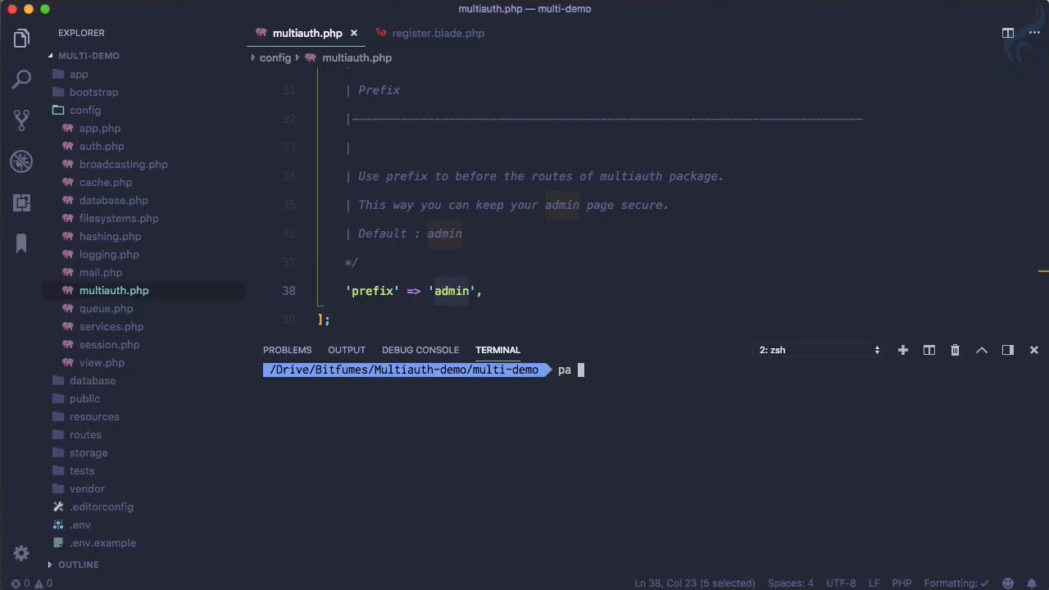
# - Run 'php artisan multiauth:role Editor' in the terminal, then switch toward Chrome
pyautogui.write('multiauth')
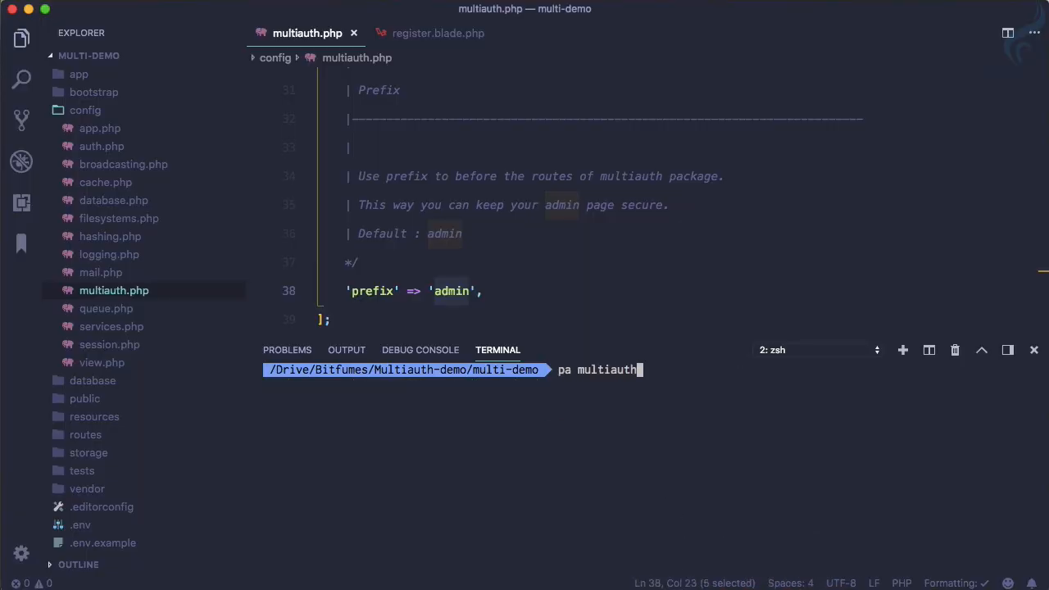
pyautogui.write(':r')
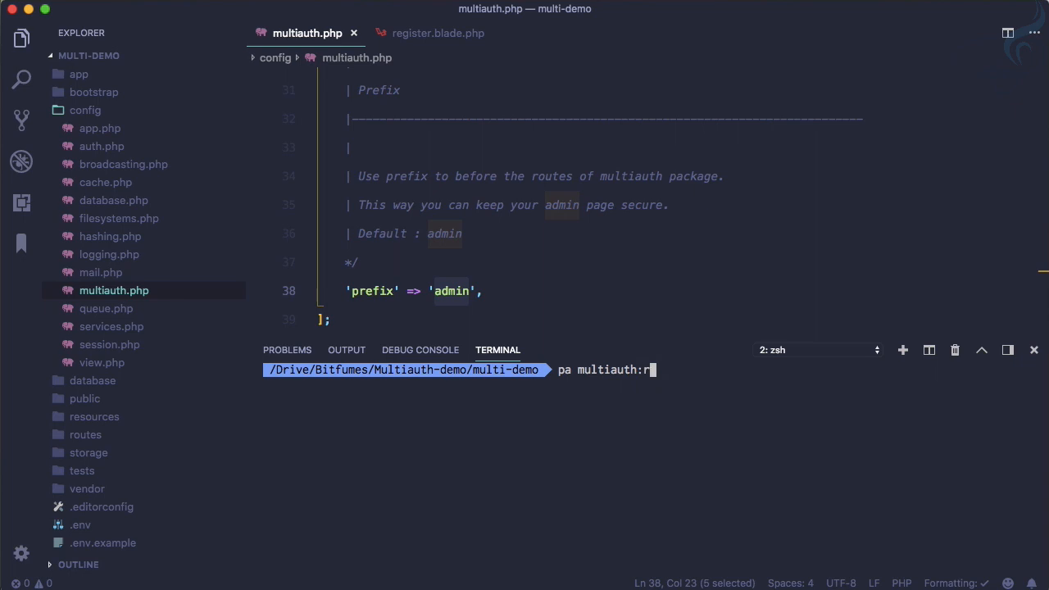
pyautogui.write('ole')
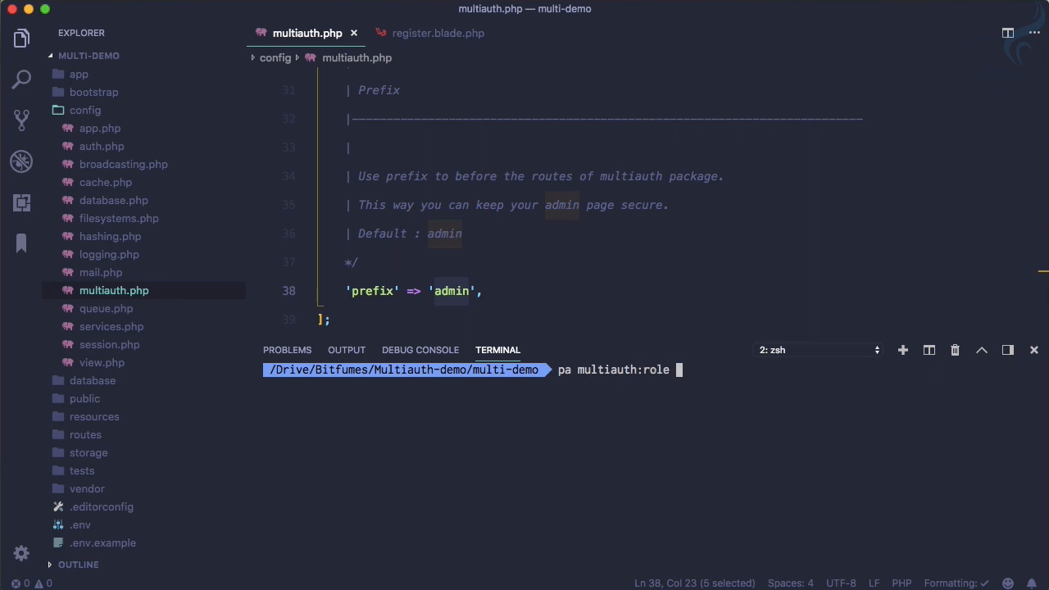
pyautogui.write('Editor')
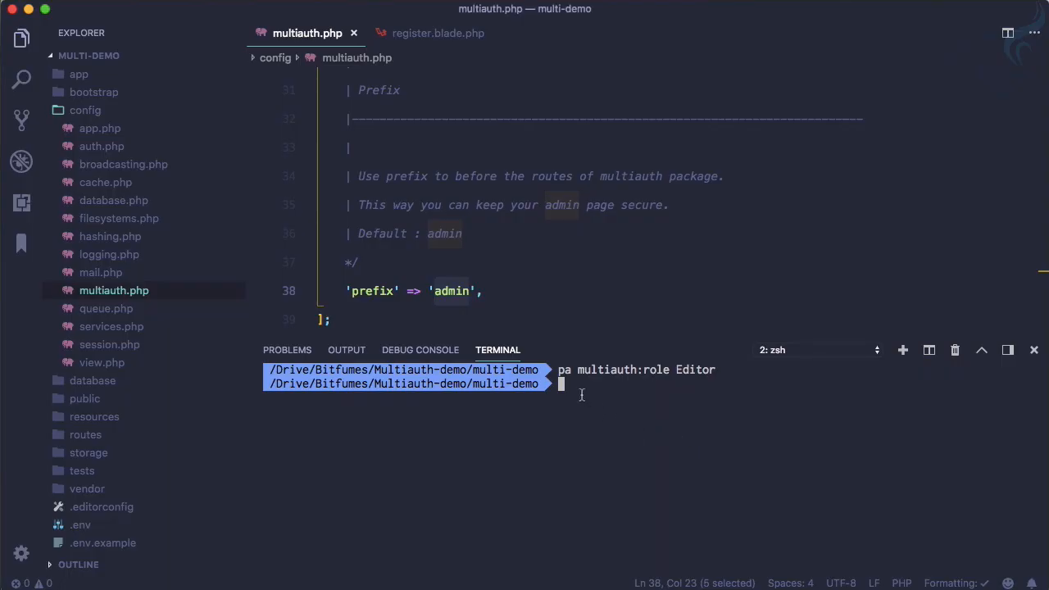
pyautogui.moveTo(729, 375)
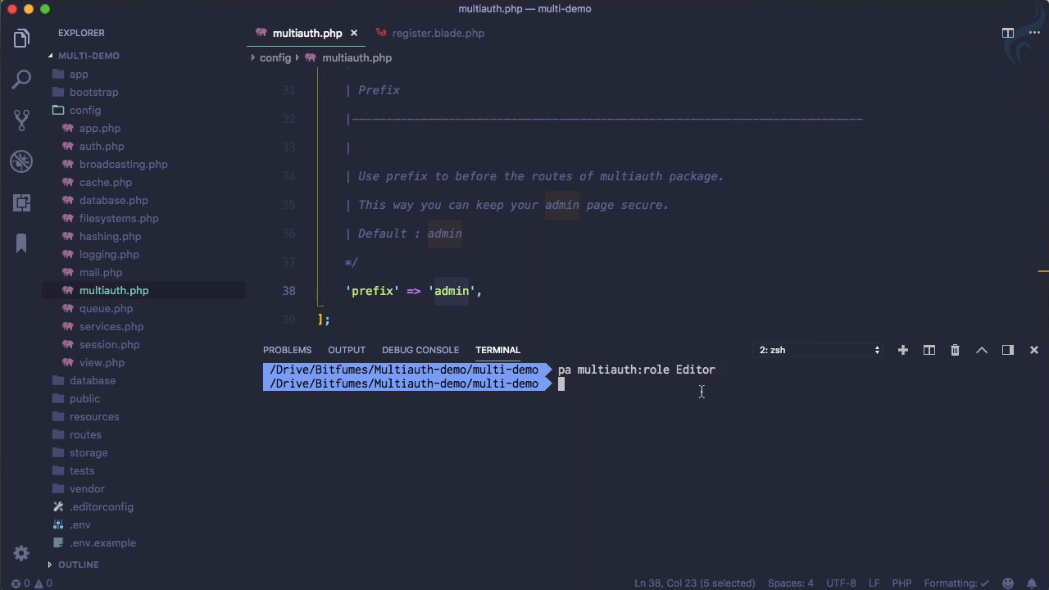
pyautogui.press('cmd+tab')
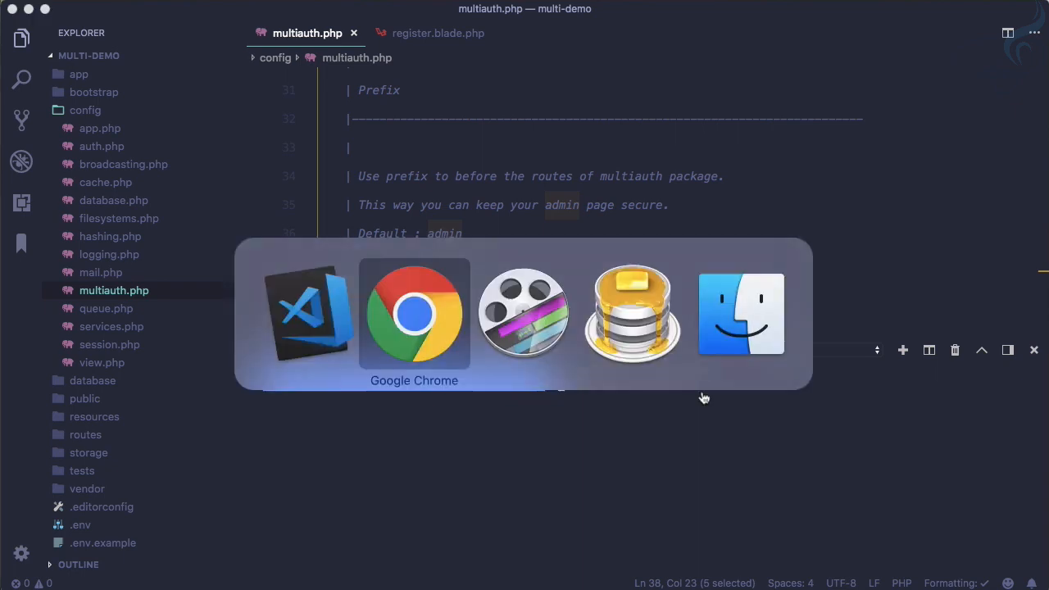
# - Load /admin/posts in Chrome, then return to the code editor
pyautogui.click(414, 313)
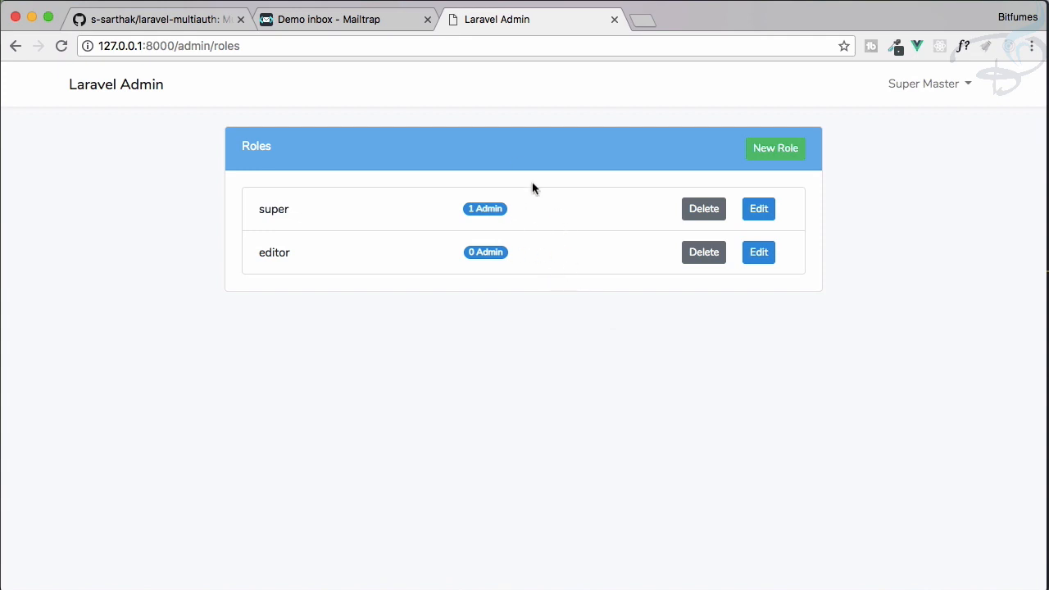
pyautogui.moveTo(270, 127)
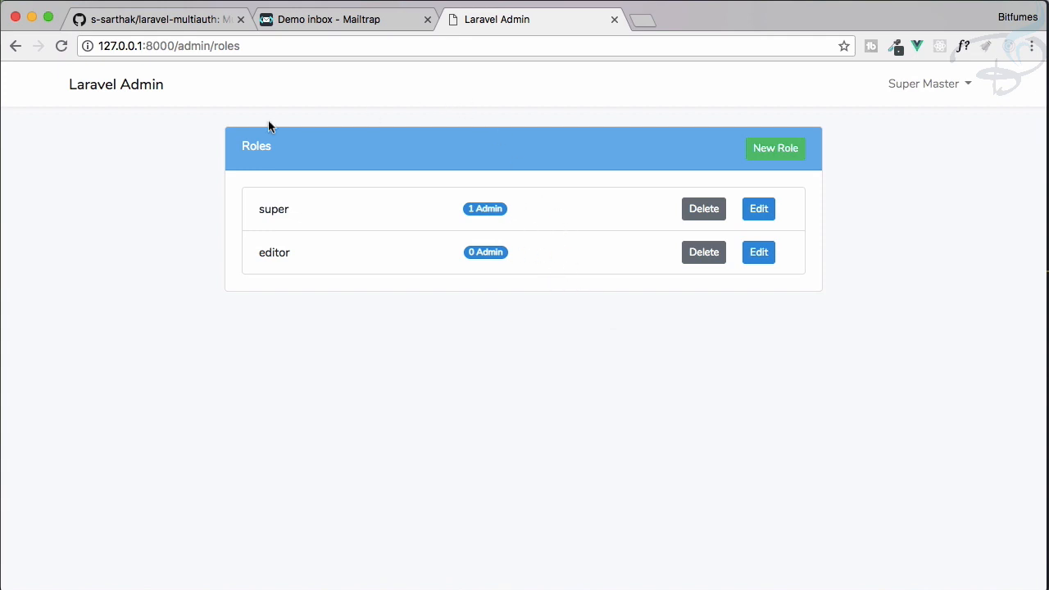
pyautogui.moveTo(298, 367)
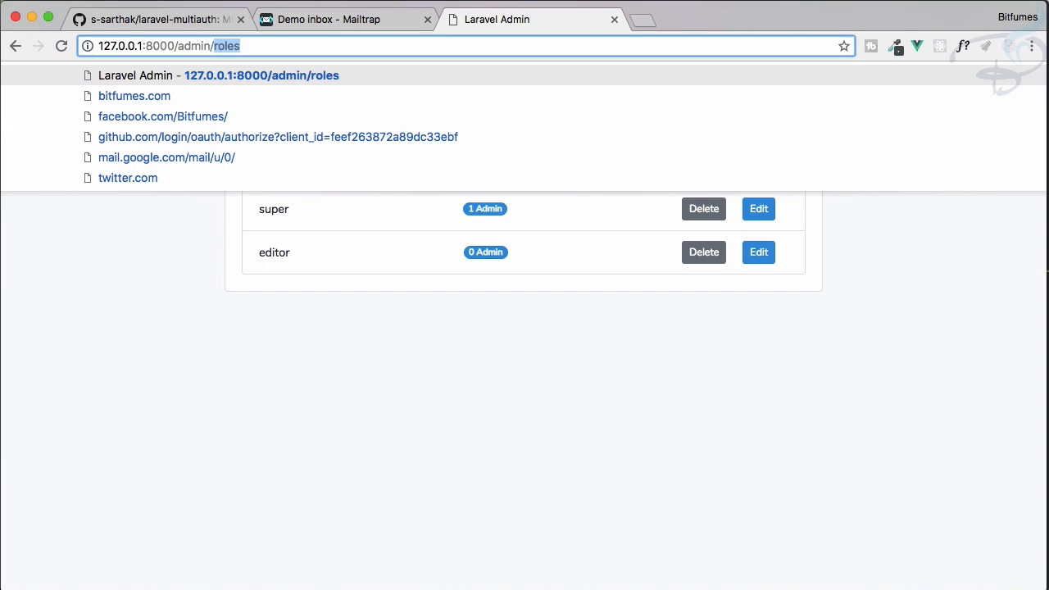
pyautogui.write('posts')
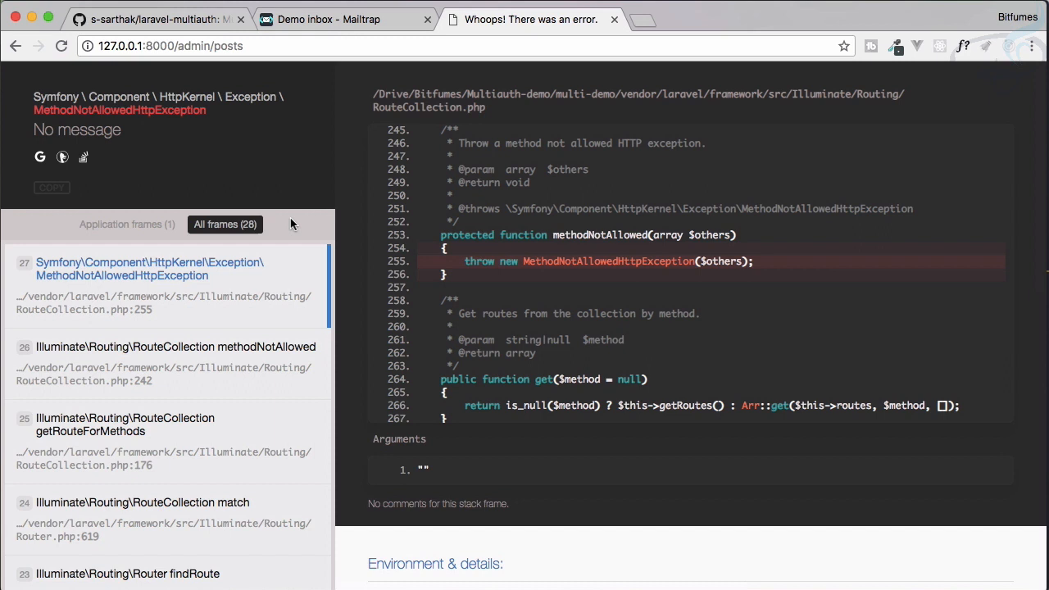
pyautogui.moveTo(246, 67)
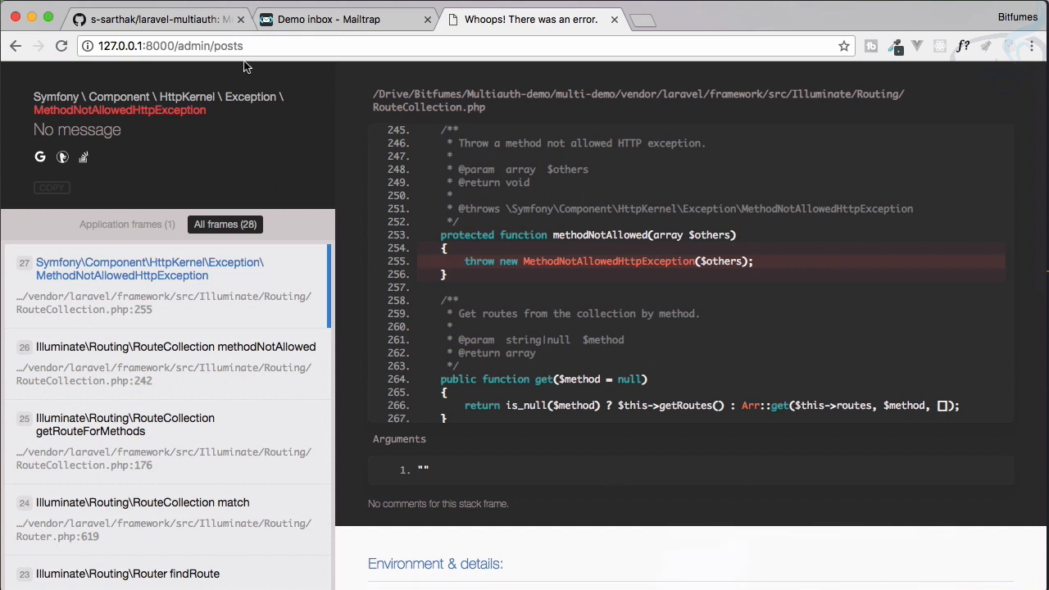
pyautogui.click(156, 19)
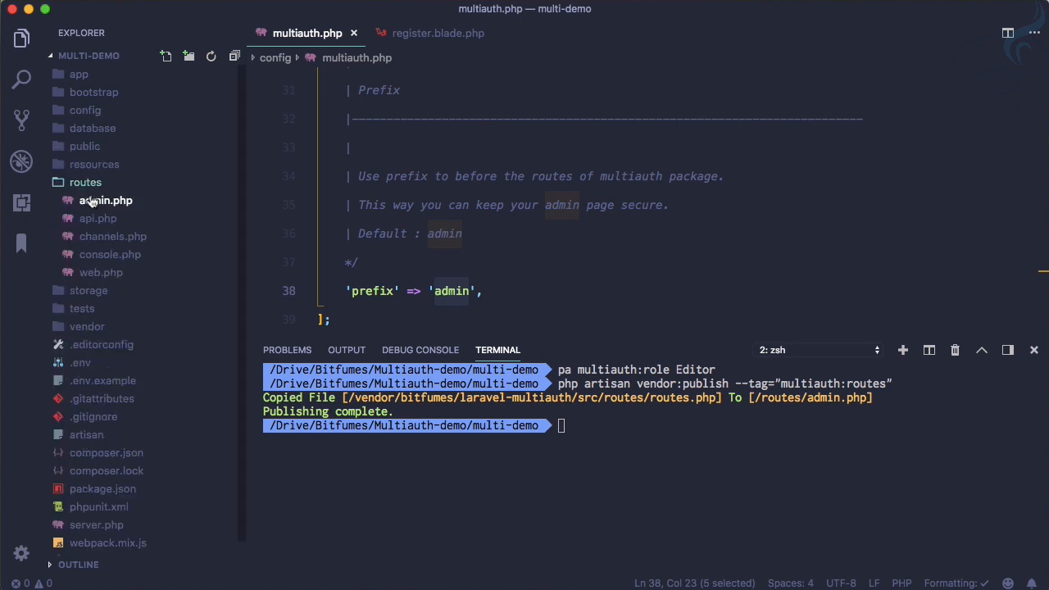
pyautogui.moveTo(127, 209)
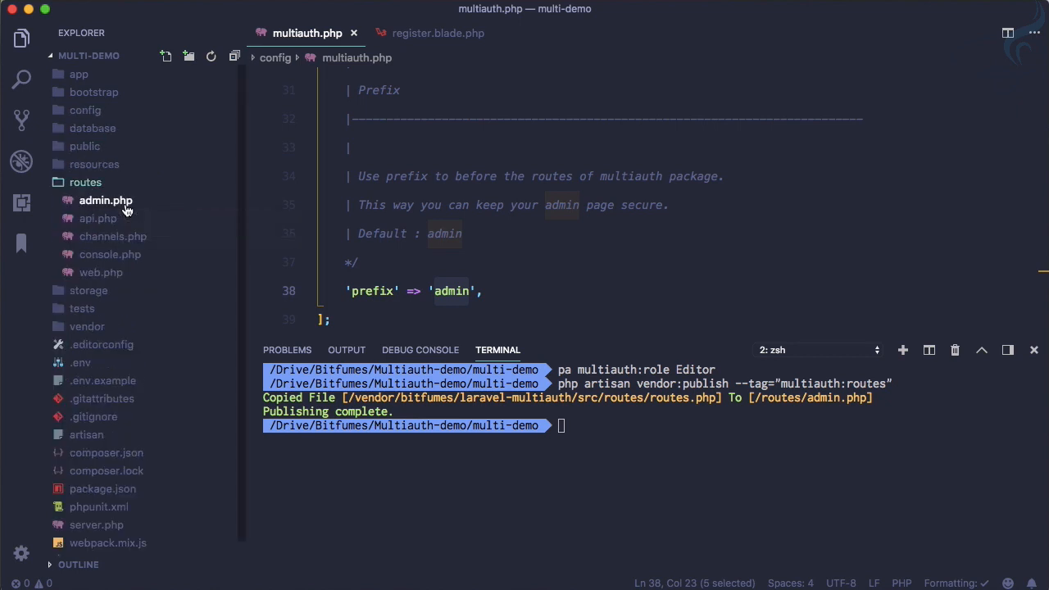
# - Open routes/admin.php from the Explorer
pyautogui.click(105, 200)
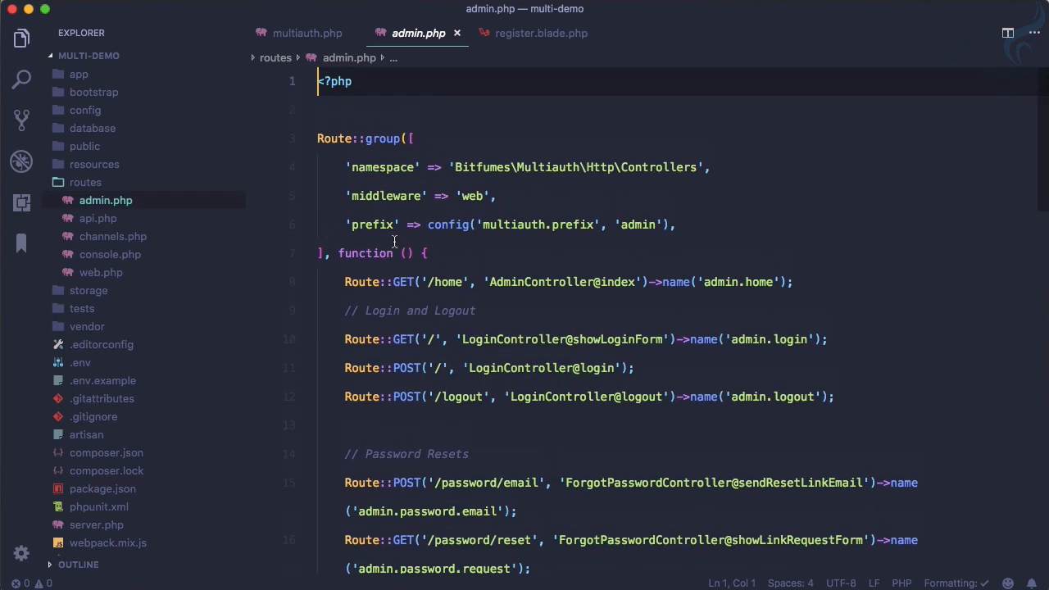
# - Below a '// New routes' comment, add Route::get('posts', function() { return 'check'; }) in admin.php
pyautogui.scroll(-3)
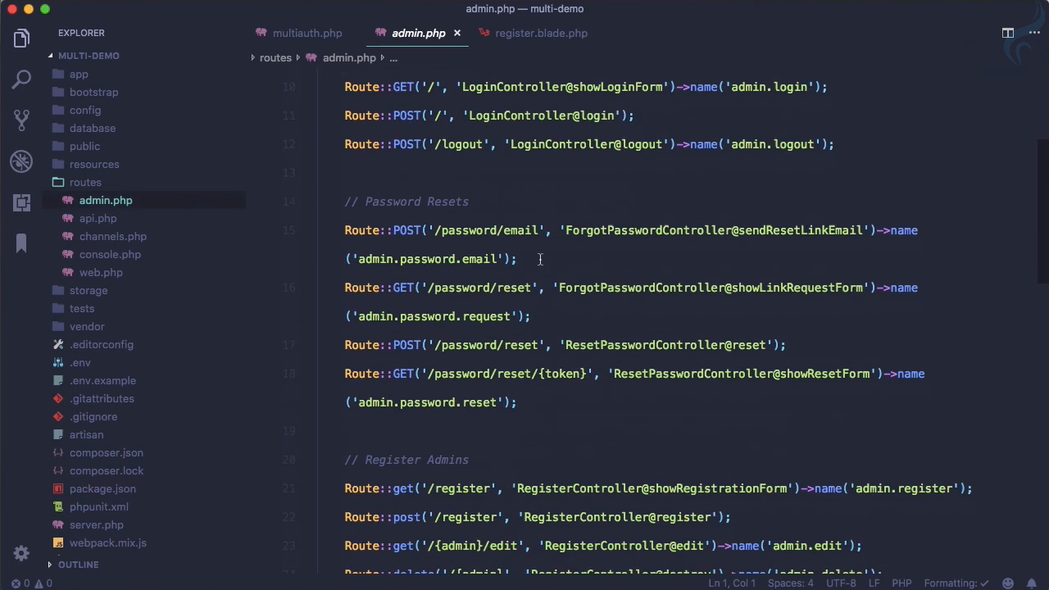
pyautogui.scroll(-3)
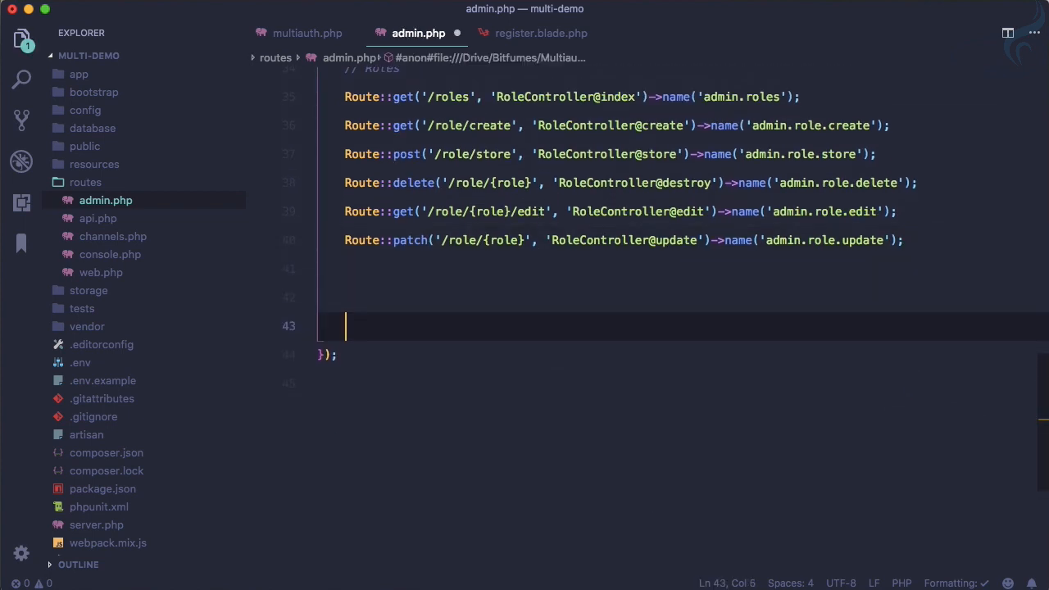
pyautogui.write('// New routes')
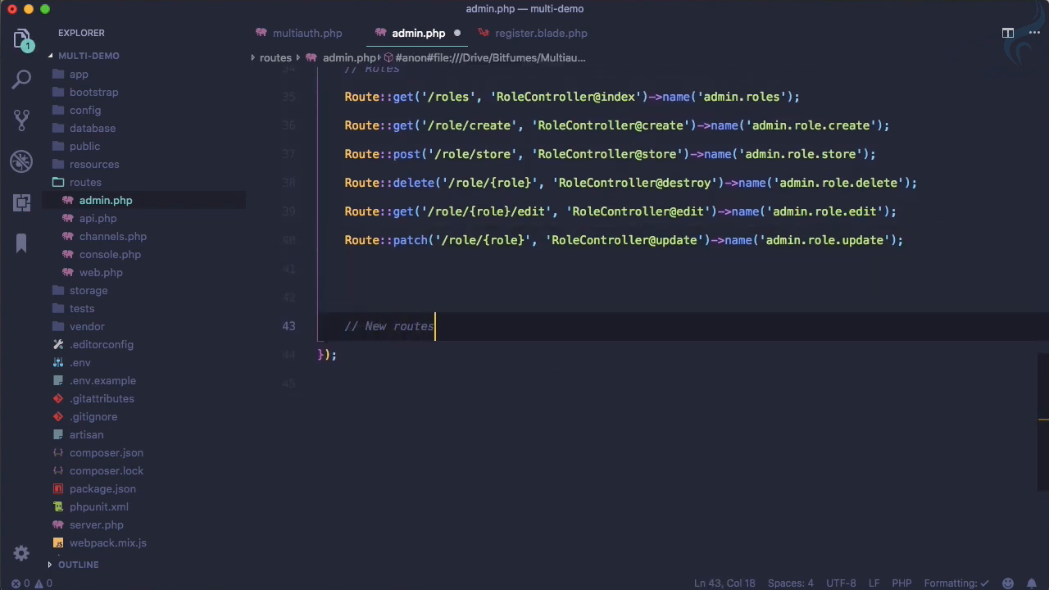
pyautogui.write('Route::')
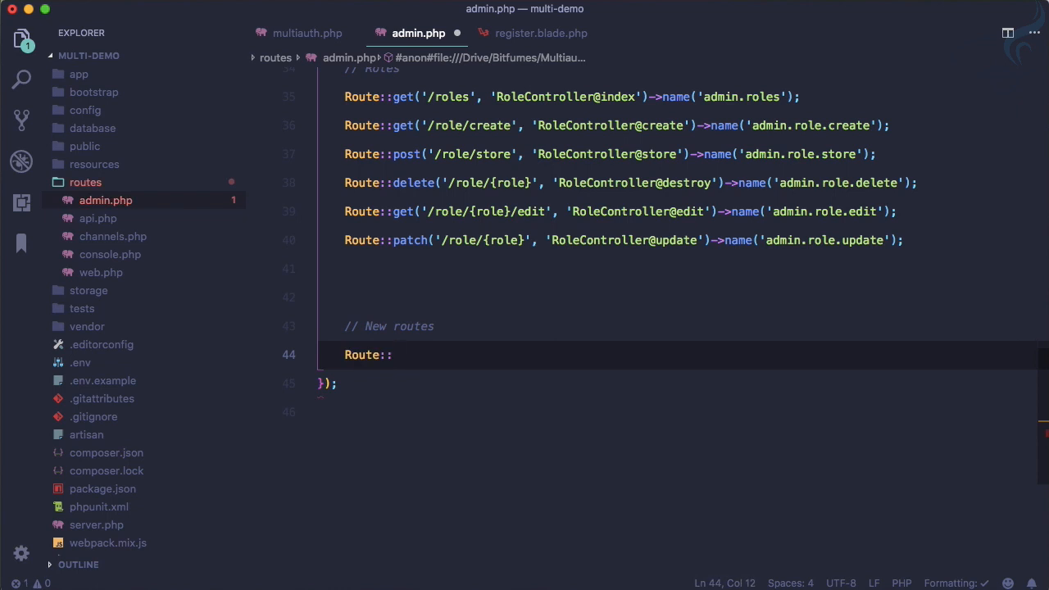
pyautogui.write("get('')")
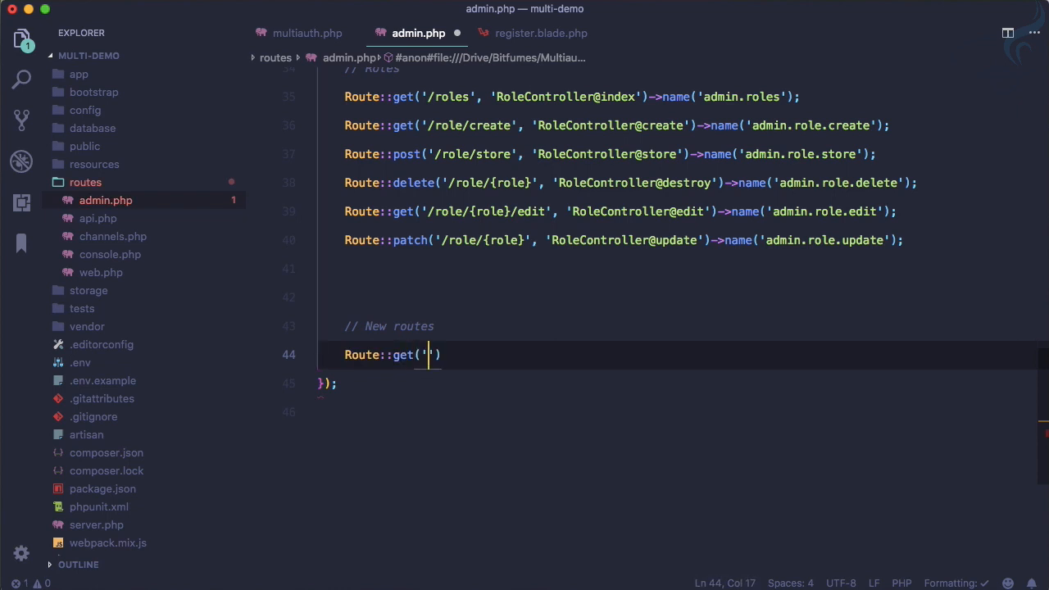
pyautogui.write('posts')
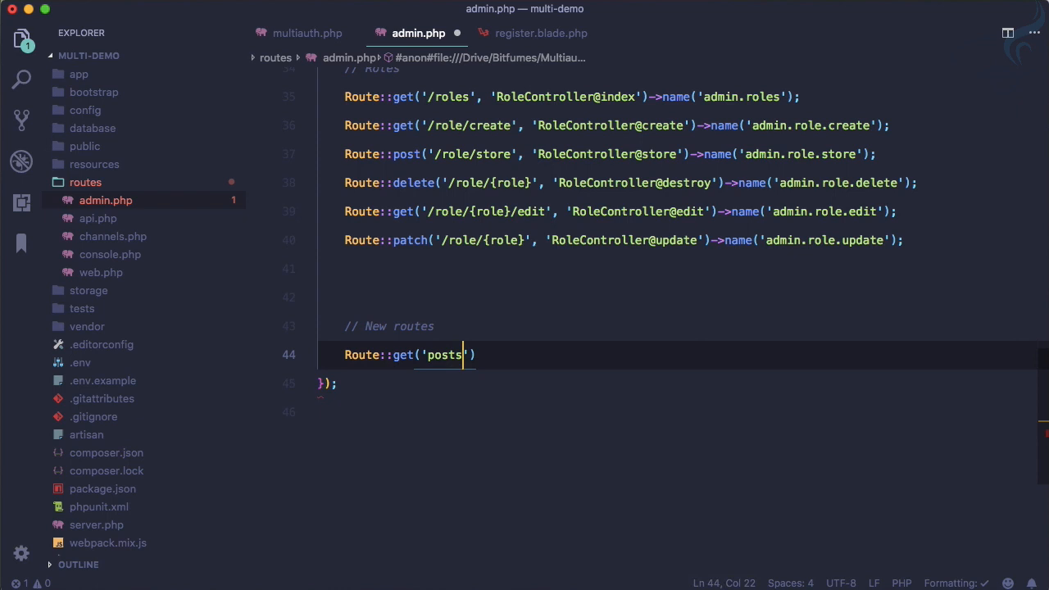
pyautogui.write(',')
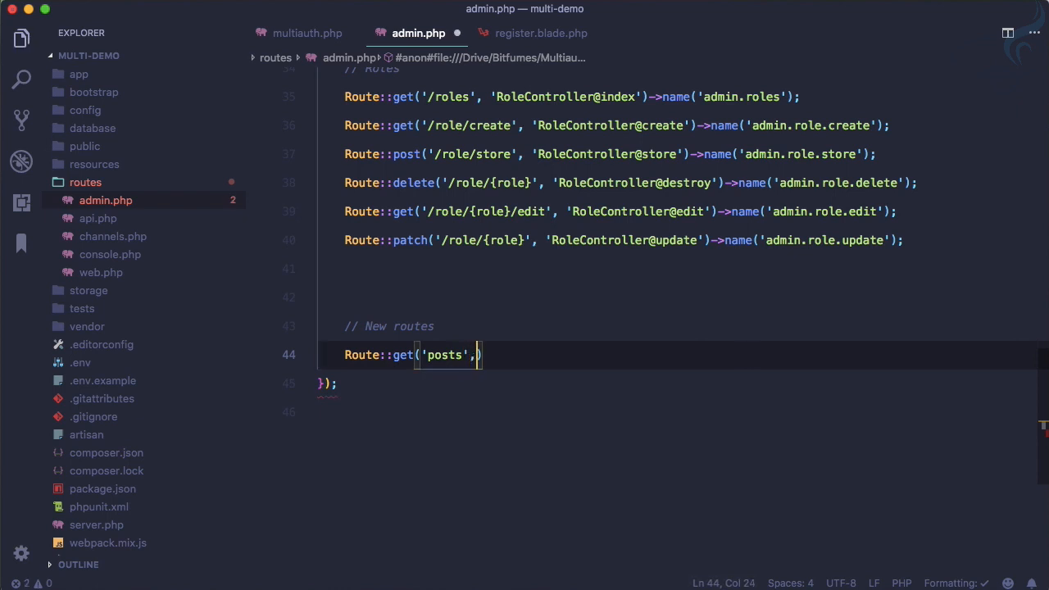
pyautogui.write('function()')
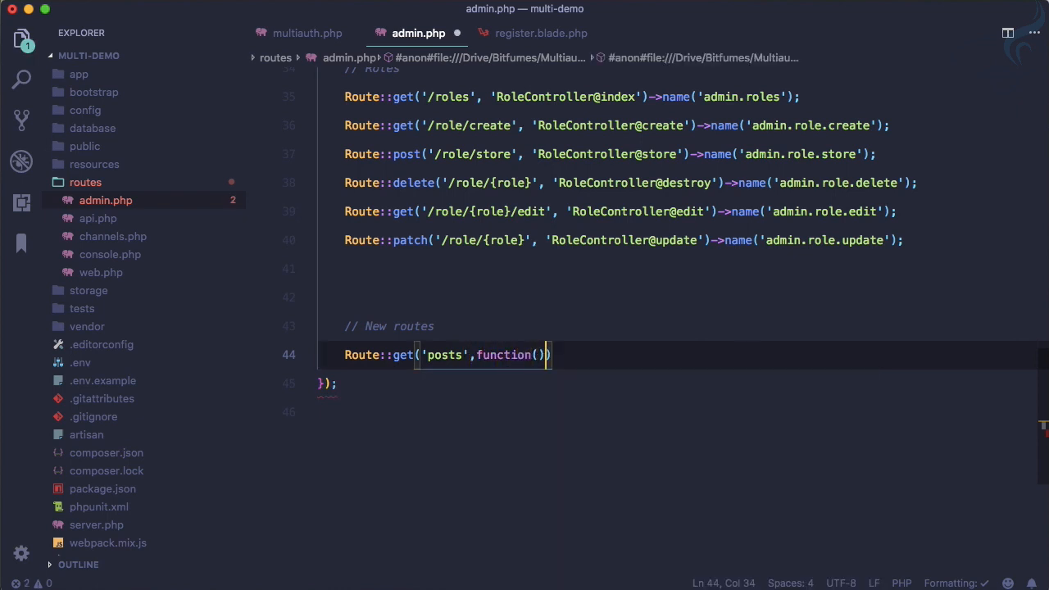
pyautogui.write('{')
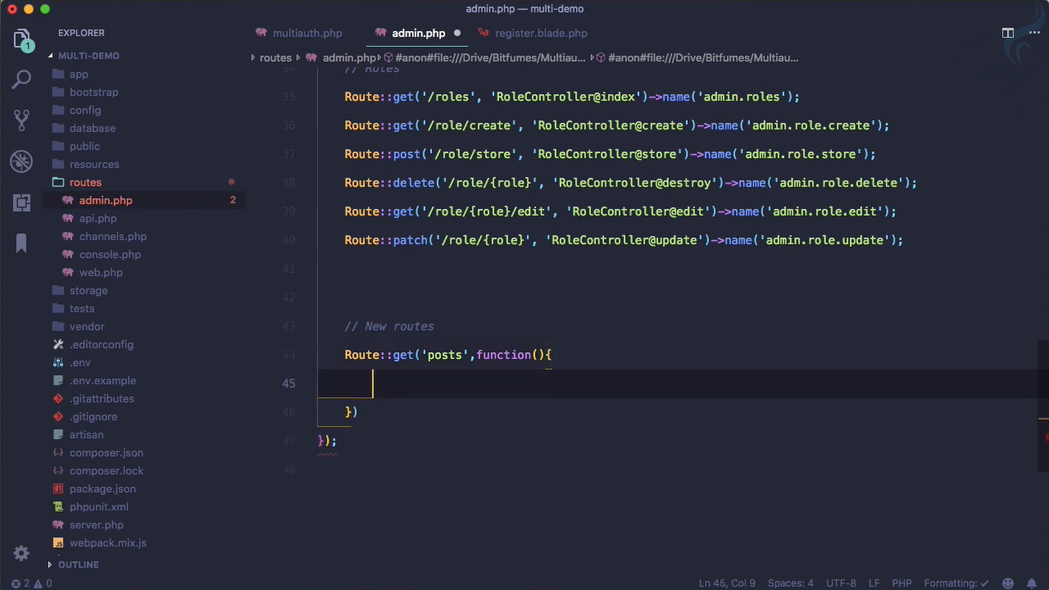
pyautogui.write('r')
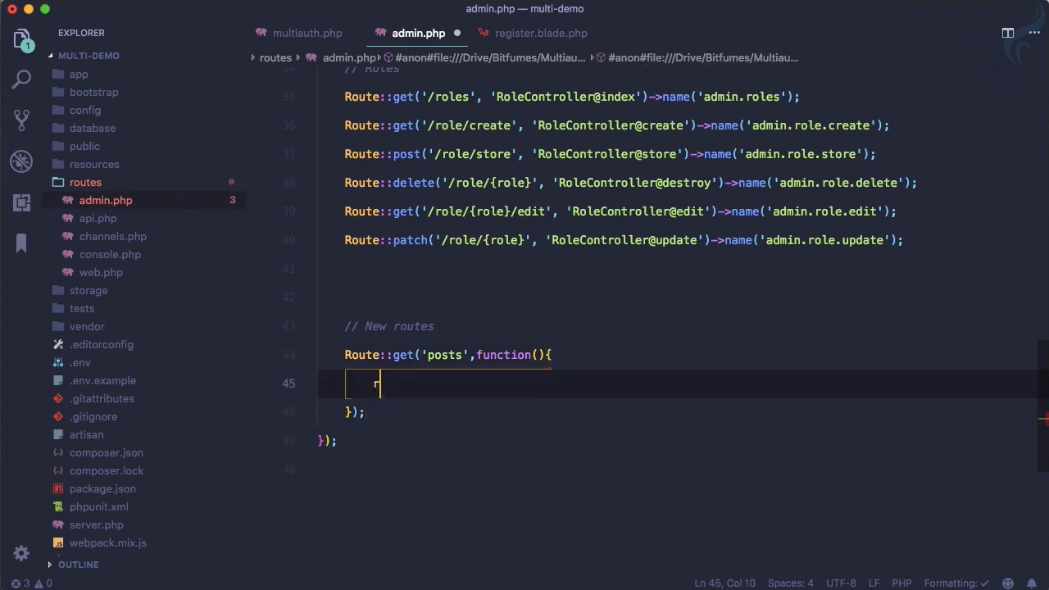
pyautogui.write("eturn 'c'")
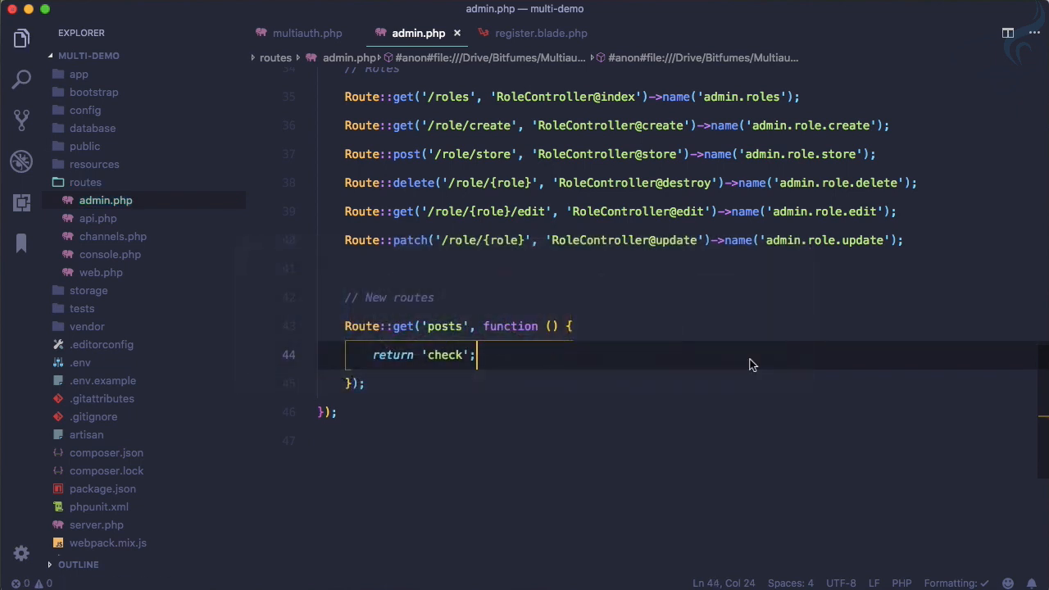
pyautogui.press('cmd+tab')
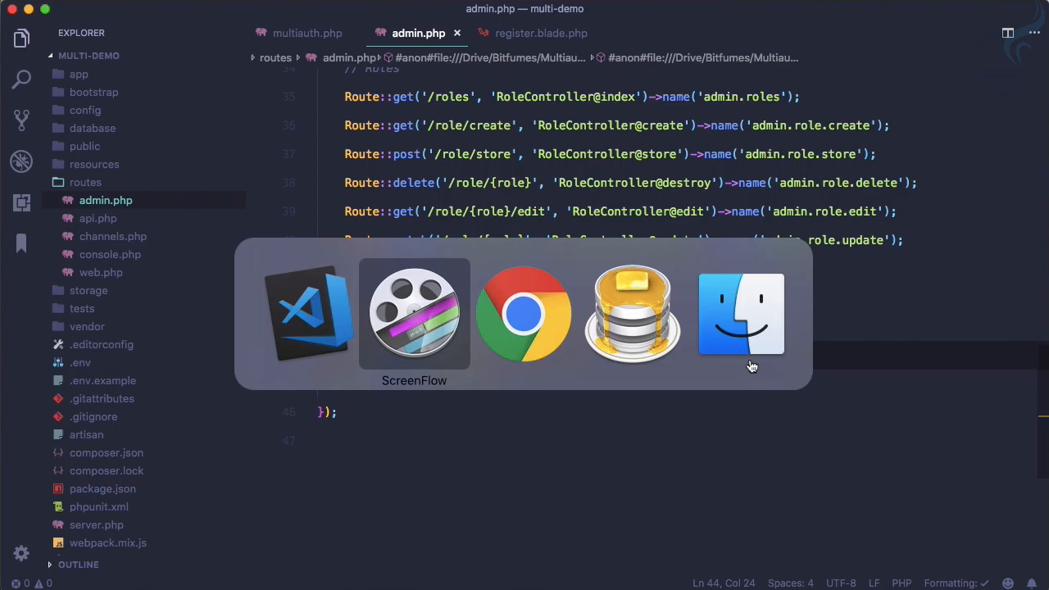
pyautogui.click(523, 313)
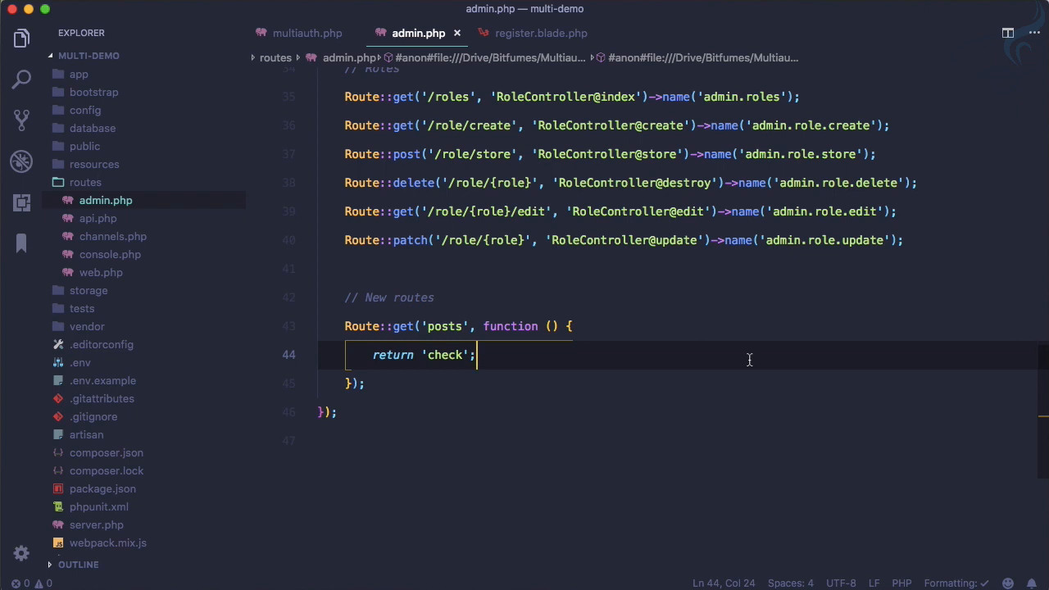
pyautogui.moveTo(408, 261)
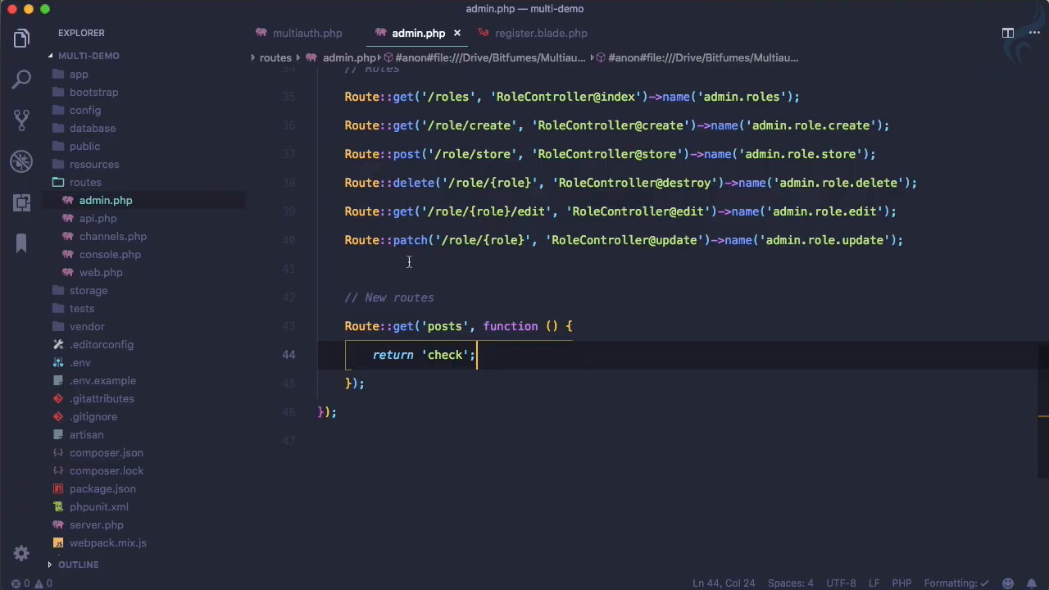
pyautogui.click(148, 19)
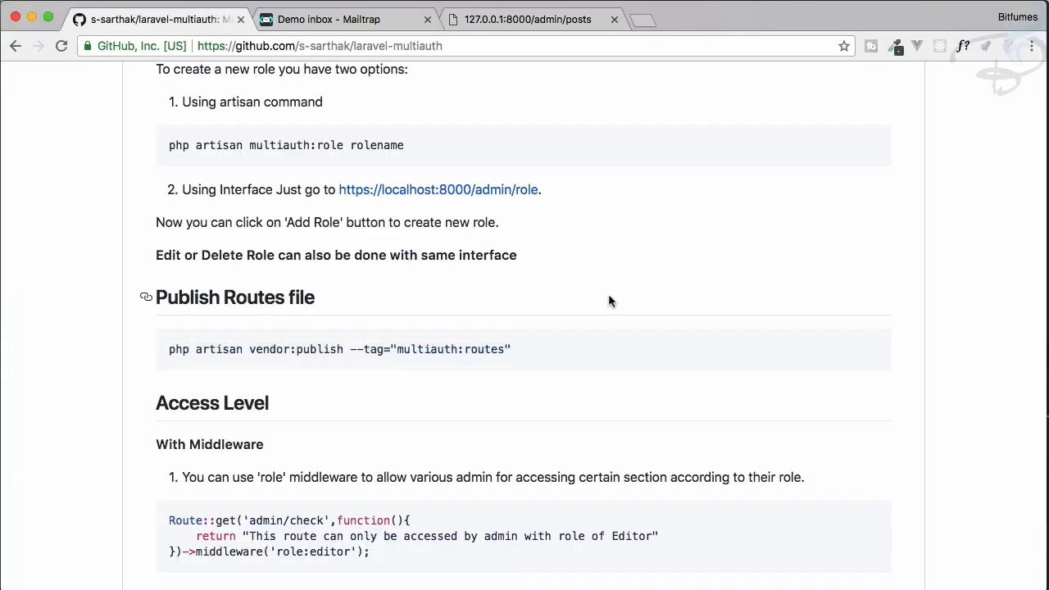
# - Scroll the README down to the role:super middleware example and the Blade Syntax section
pyautogui.scroll(-3)
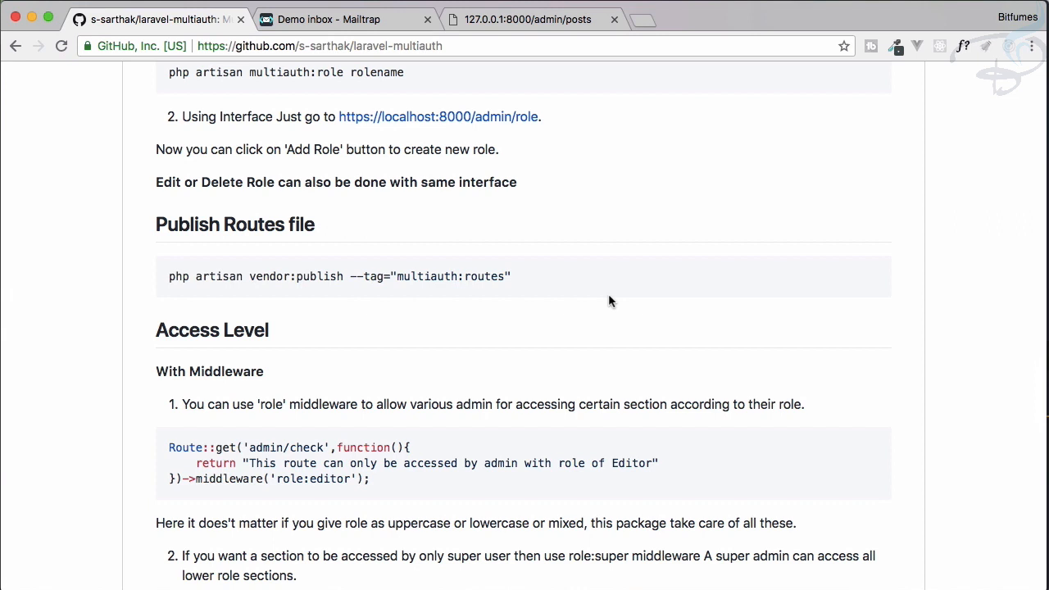
pyautogui.scroll(-3)
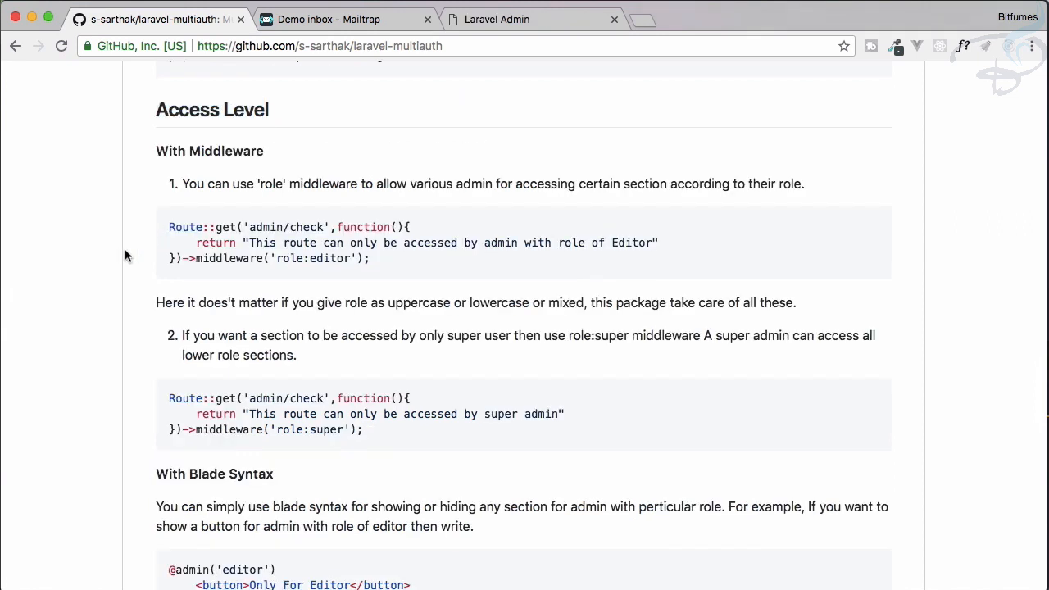
pyautogui.moveTo(311, 236)
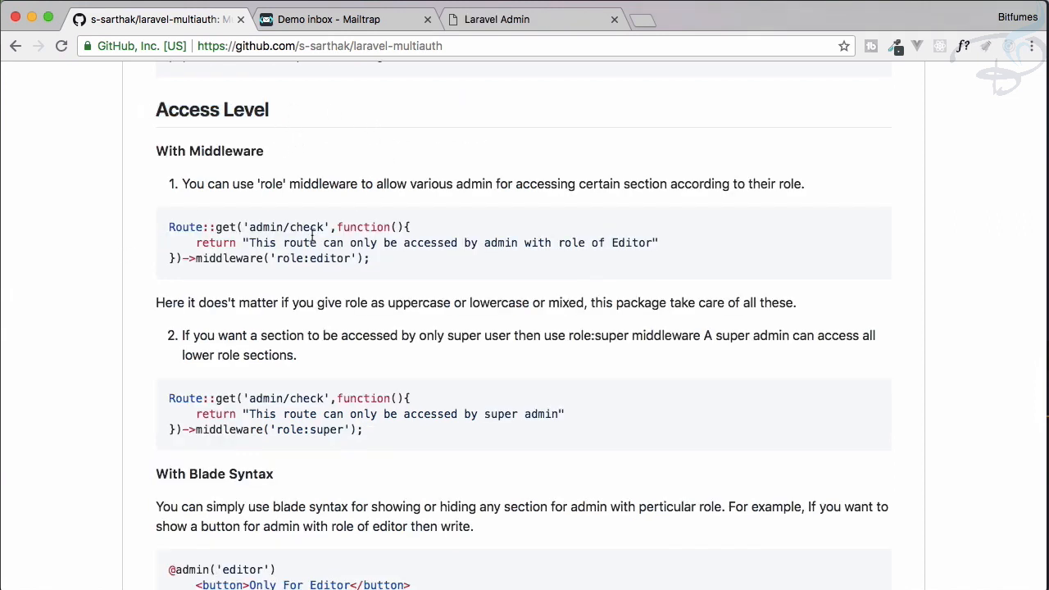